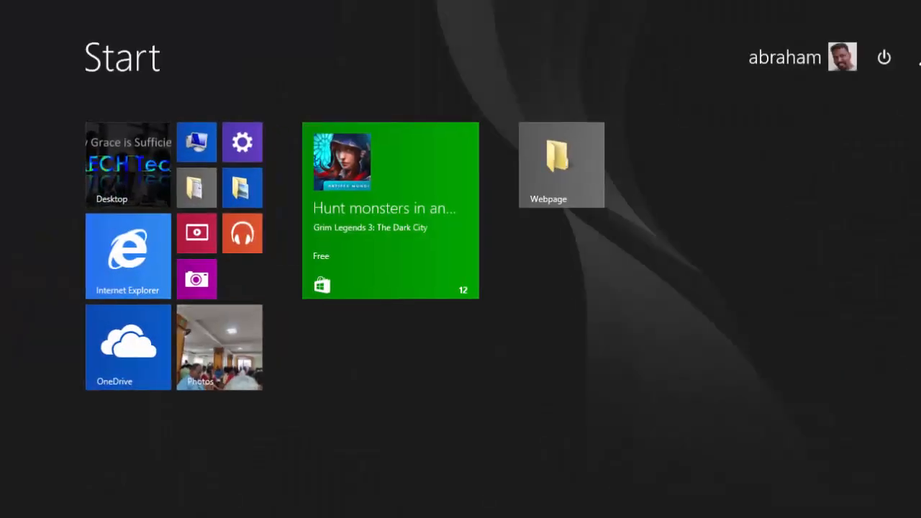
# Step: Launch Workbench 19.2 and drag a Static Structural system into the Project Schematic
pyautogui.write('word 2013')
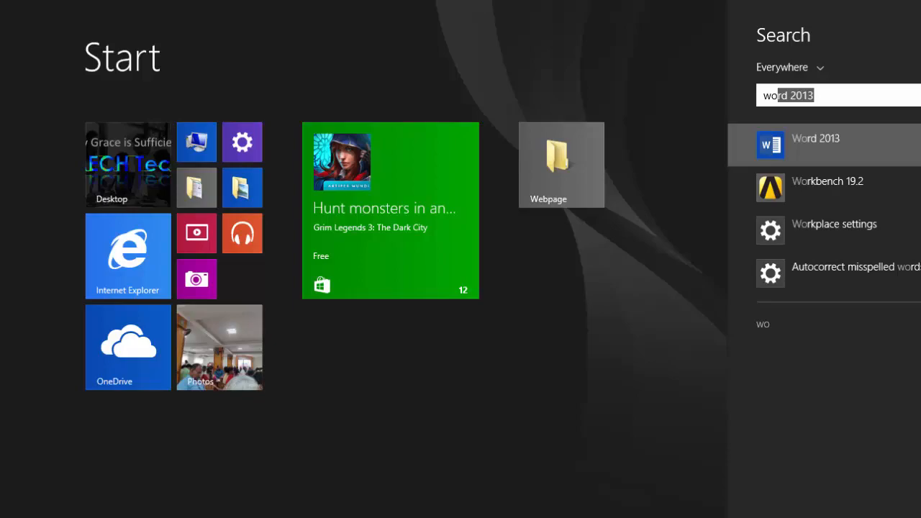
pyautogui.click(827, 188)
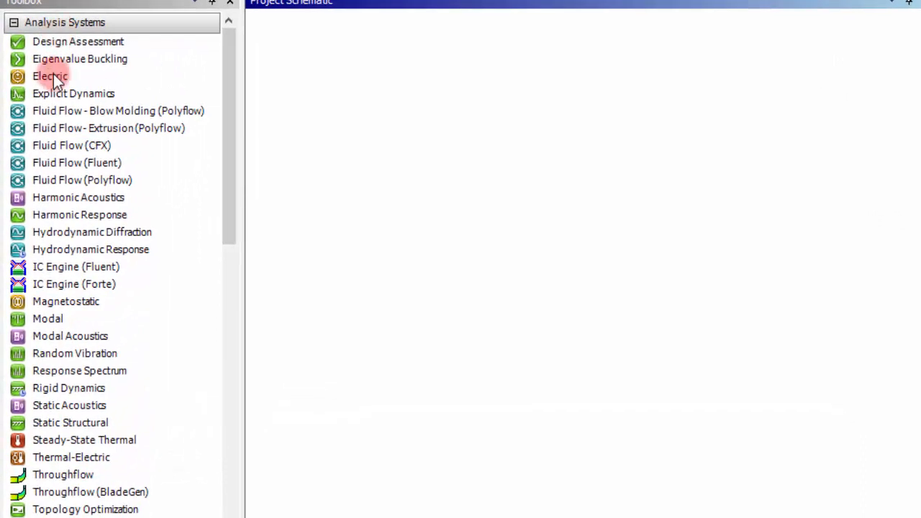
pyautogui.moveTo(70, 423)
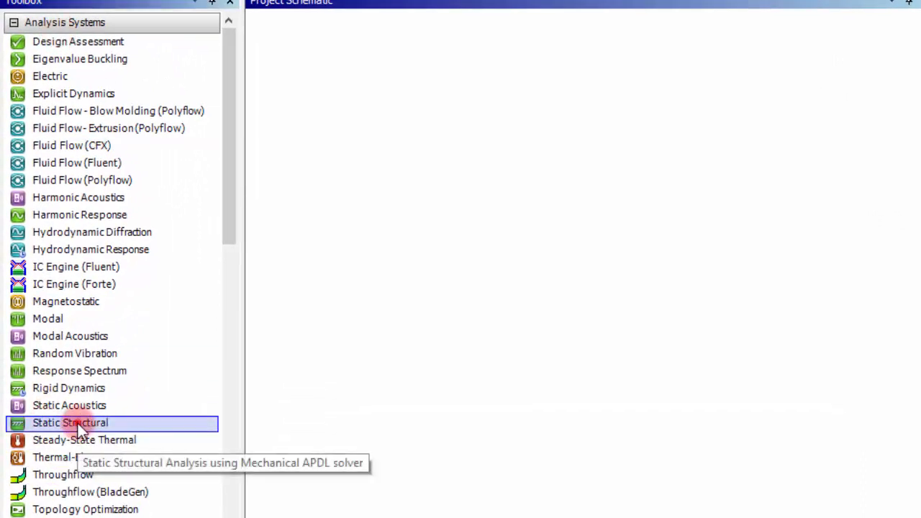
pyautogui.moveTo(70, 422); pyautogui.dragTo(360, 99)
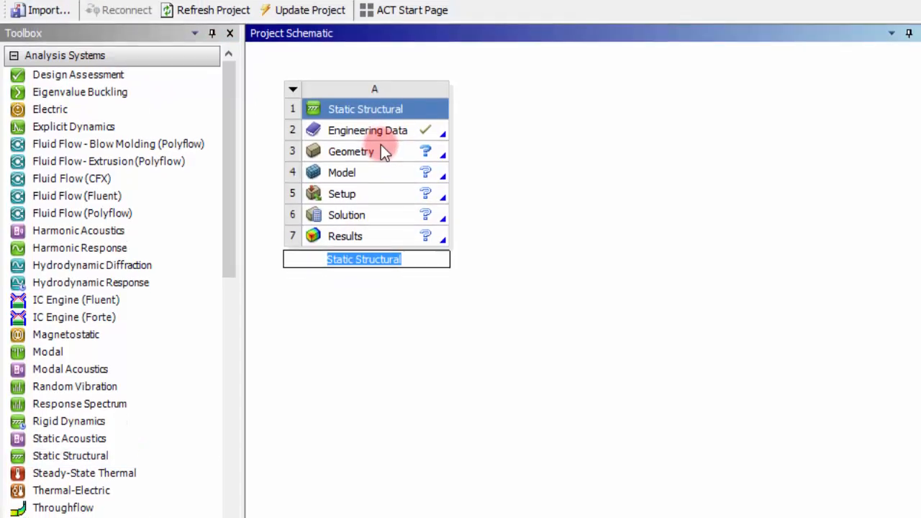
pyautogui.click(368, 130)
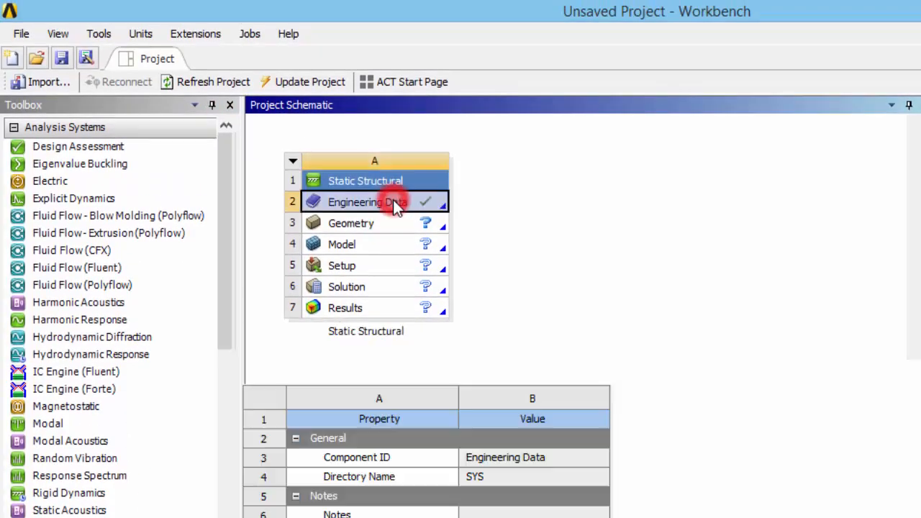
pyautogui.doubleClick(367, 202)
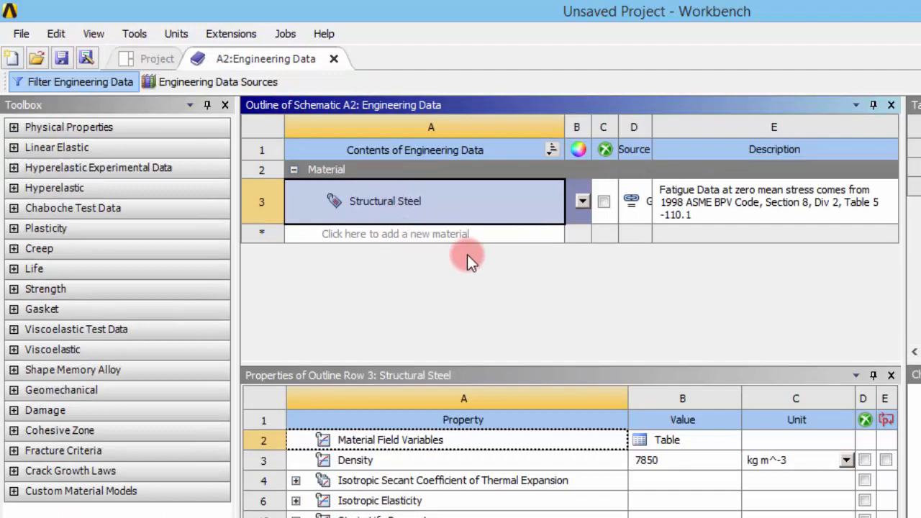
pyautogui.doubleClick(385, 201)
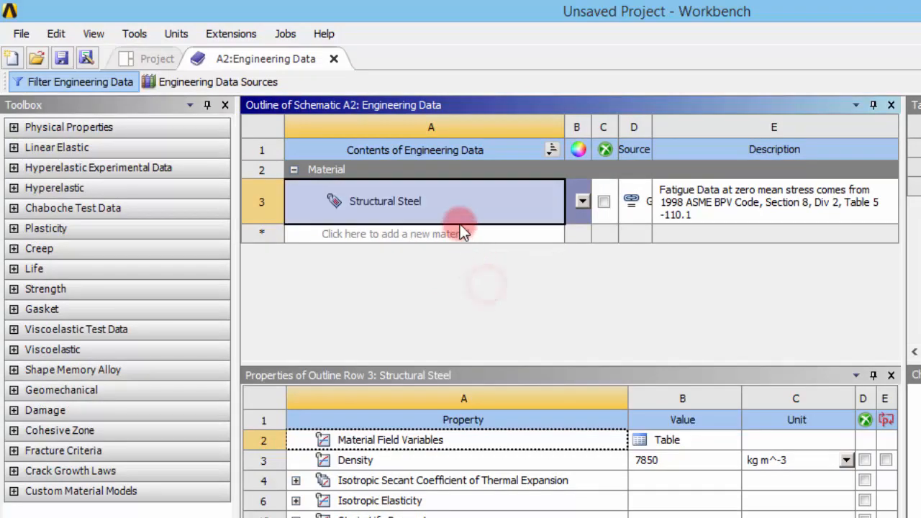
pyautogui.scroll(-3)
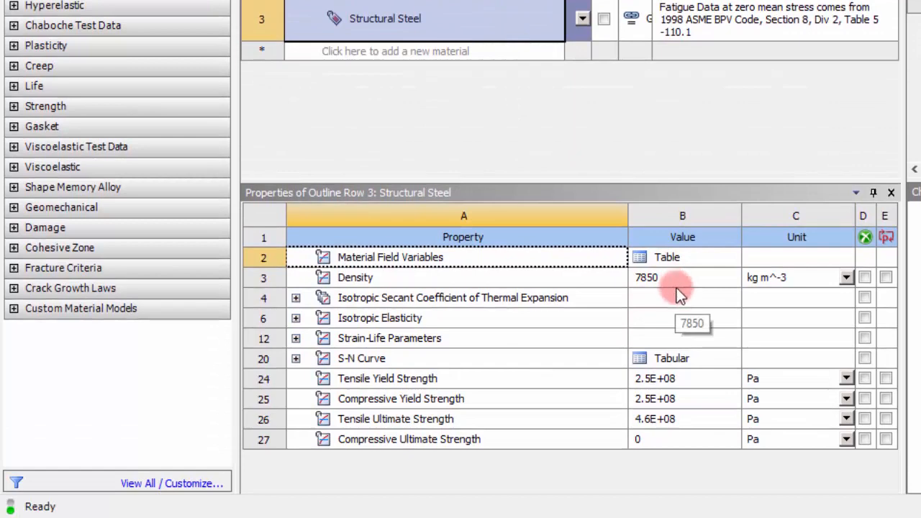
pyautogui.moveTo(623, 310)
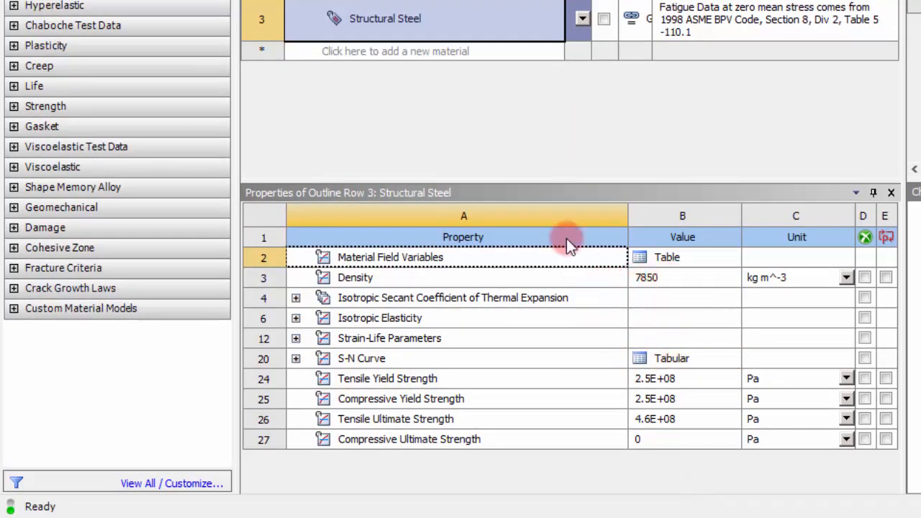
pyautogui.moveTo(534, 158)
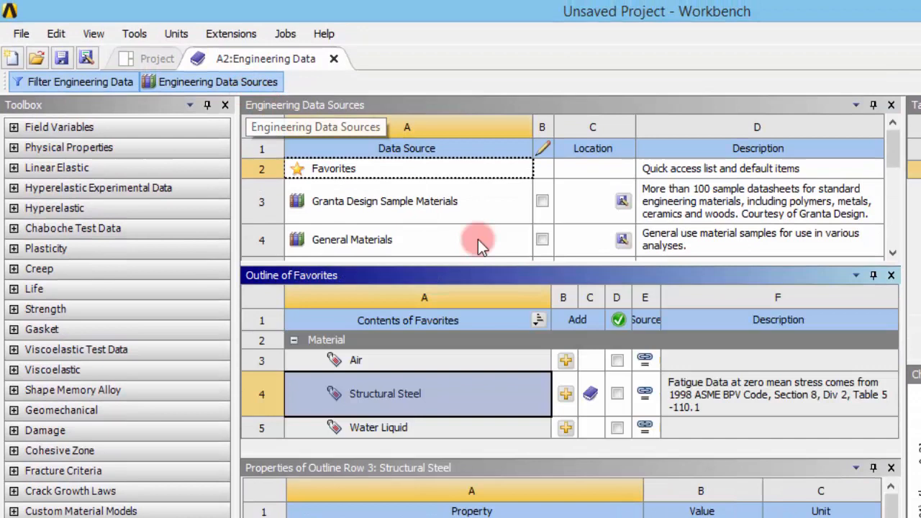
pyautogui.click(542, 240)
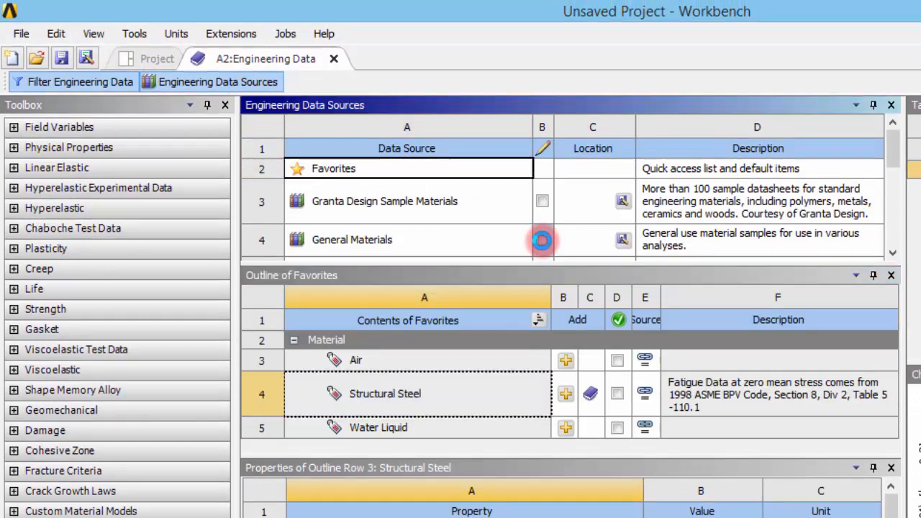
pyautogui.click(542, 240)
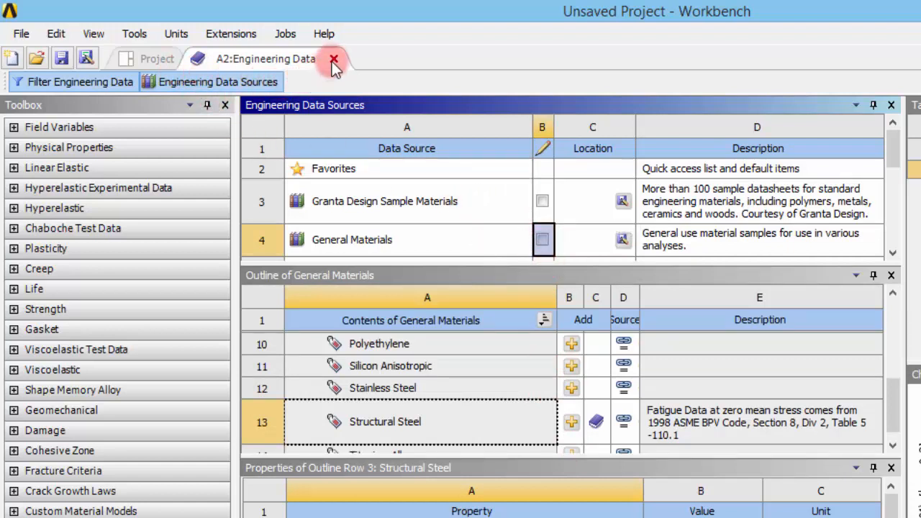
pyautogui.click(333, 58)
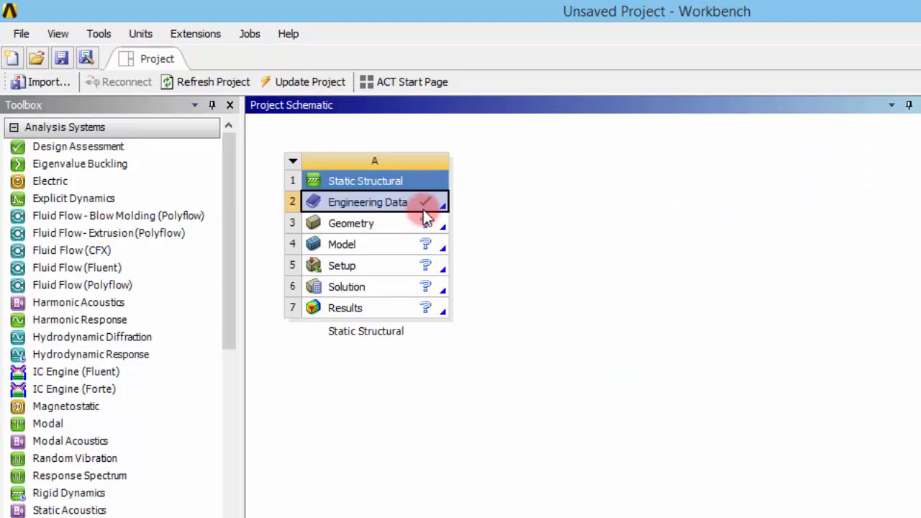
pyautogui.moveTo(407, 231)
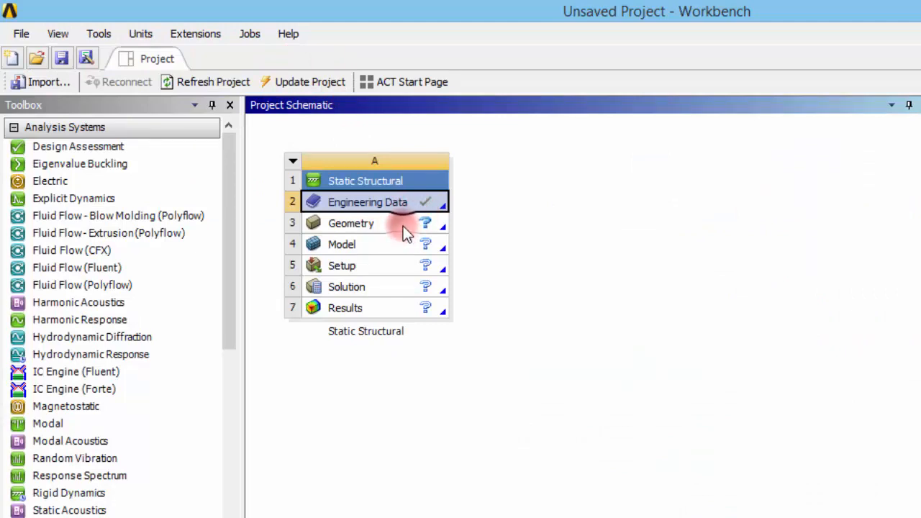
# Step: Create a new DesignModeler geometry from the Geometry cell and orient to the XY plane
pyautogui.rightClick(351, 223)
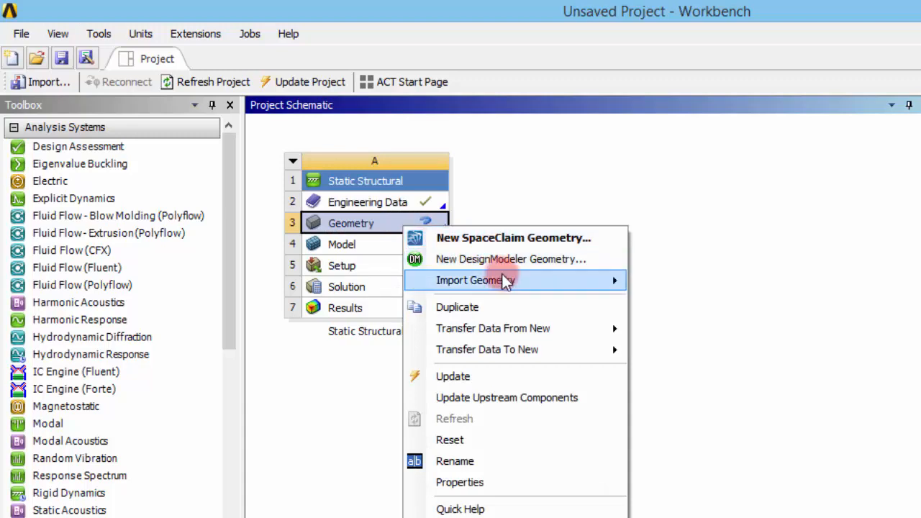
pyautogui.moveTo(511, 260)
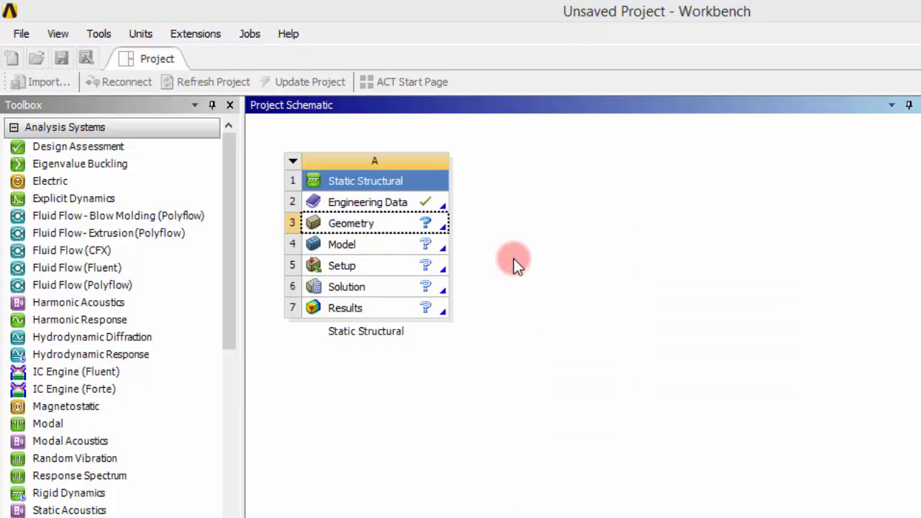
pyautogui.doubleClick(351, 223)
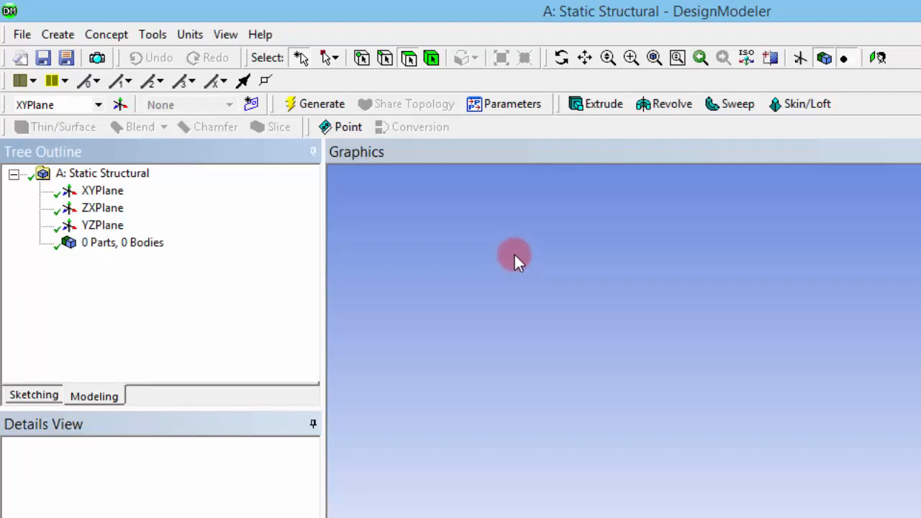
pyautogui.moveTo(332, 248)
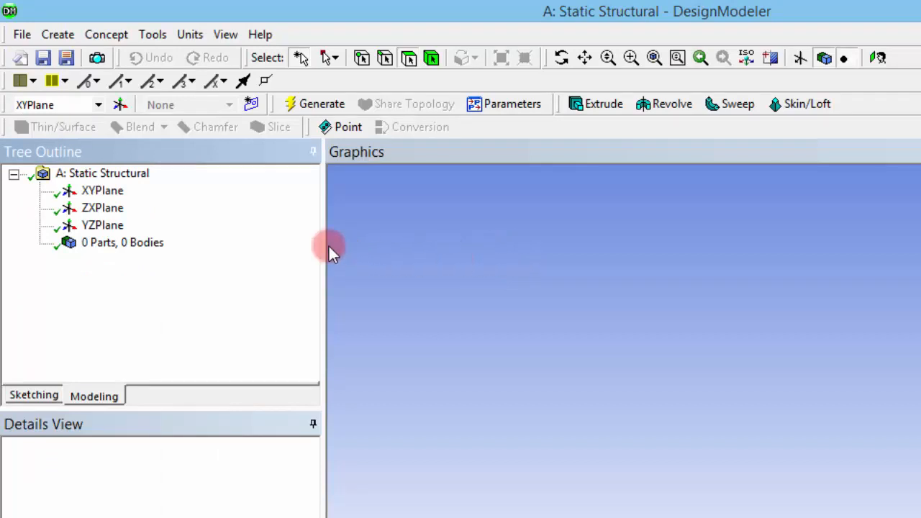
pyautogui.click(102, 190)
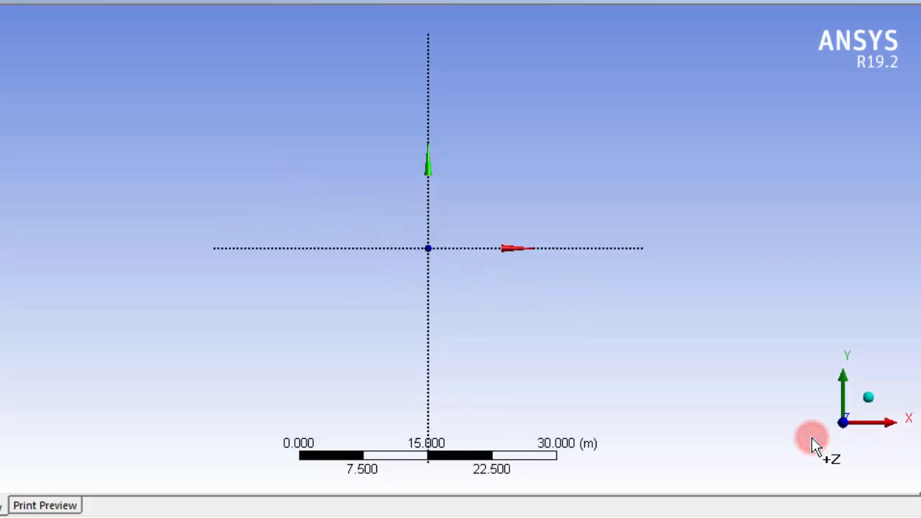
# Step: View the XY sketch plane face-on
pyautogui.click(429, 248)
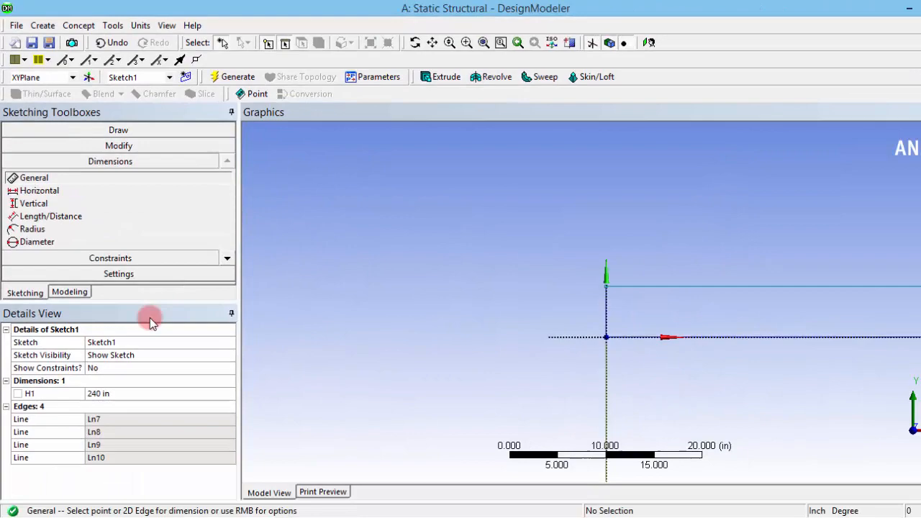
pyautogui.moveTo(610, 319)
pyautogui.write('3')
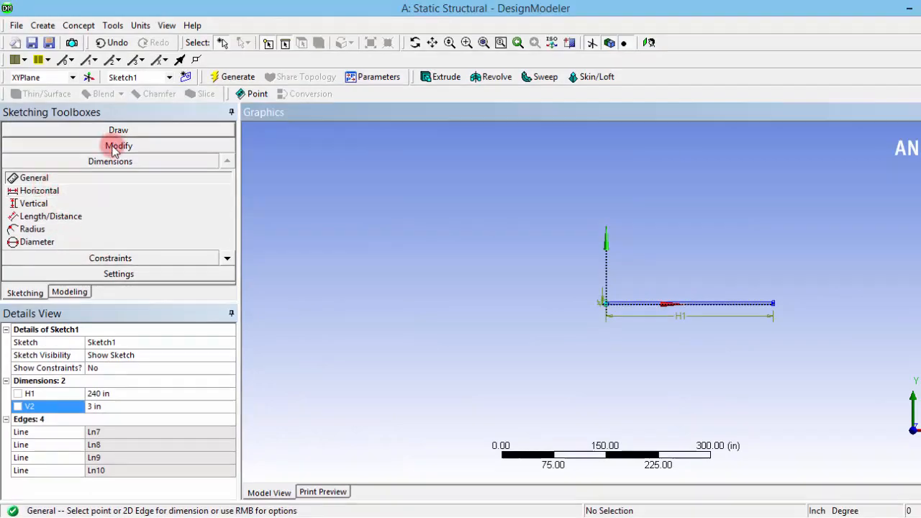
# Step: Sketch the two inclined rafters as three-point rectangles meeting at the apex
pyautogui.click(110, 130)
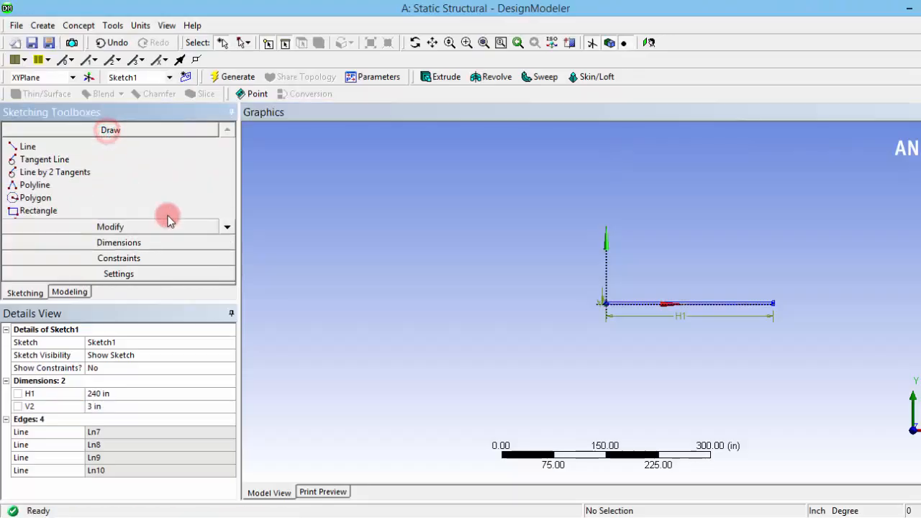
pyautogui.scroll(-3)
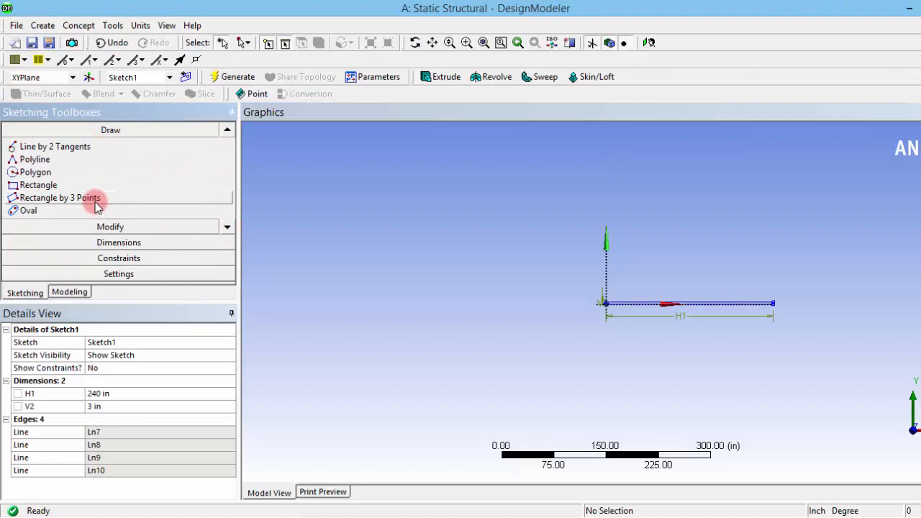
pyautogui.click(60, 197)
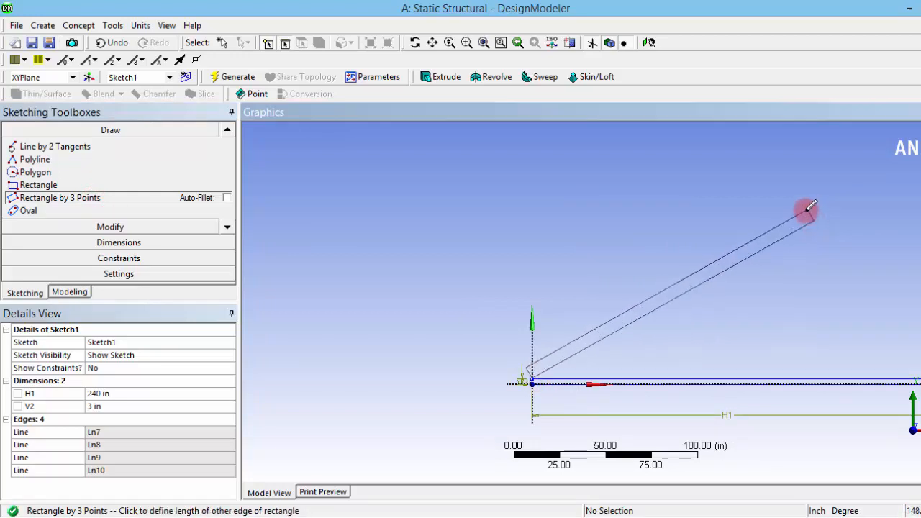
pyautogui.click(809, 210)
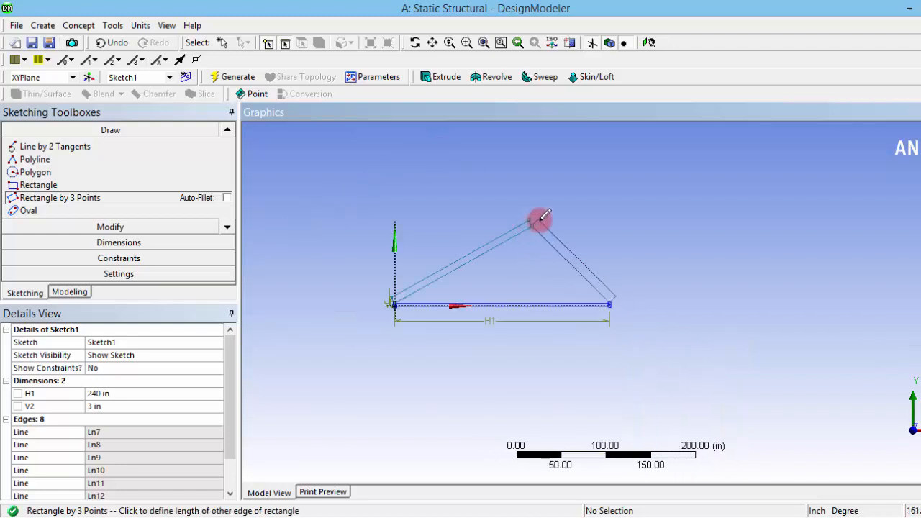
pyautogui.click(612, 304)
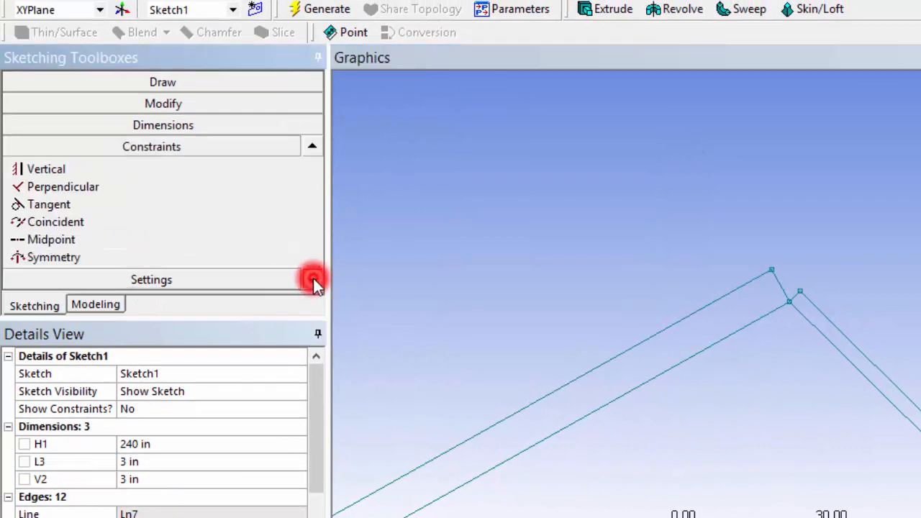
# Step: Make the rafters equal length and dimension the apex horizontally at 10 ft, in feet
pyautogui.click(312, 279)
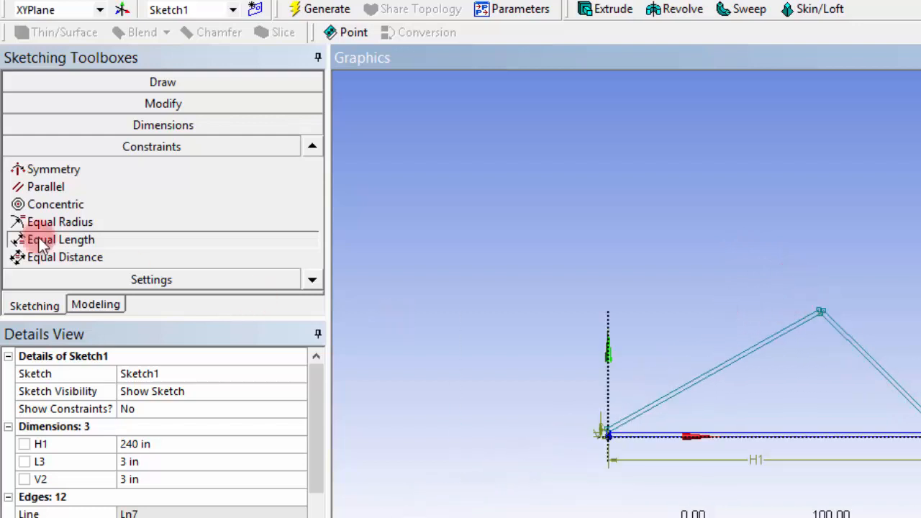
pyautogui.click(163, 125)
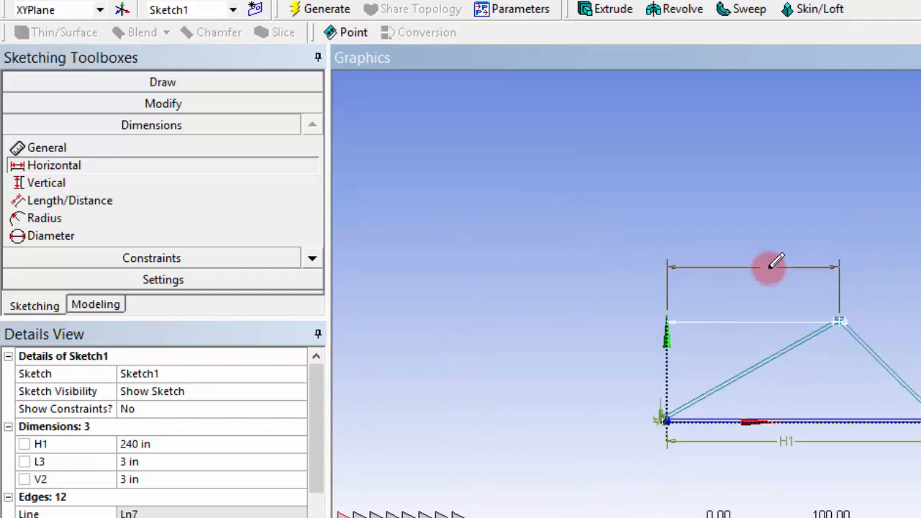
pyautogui.click(770, 268)
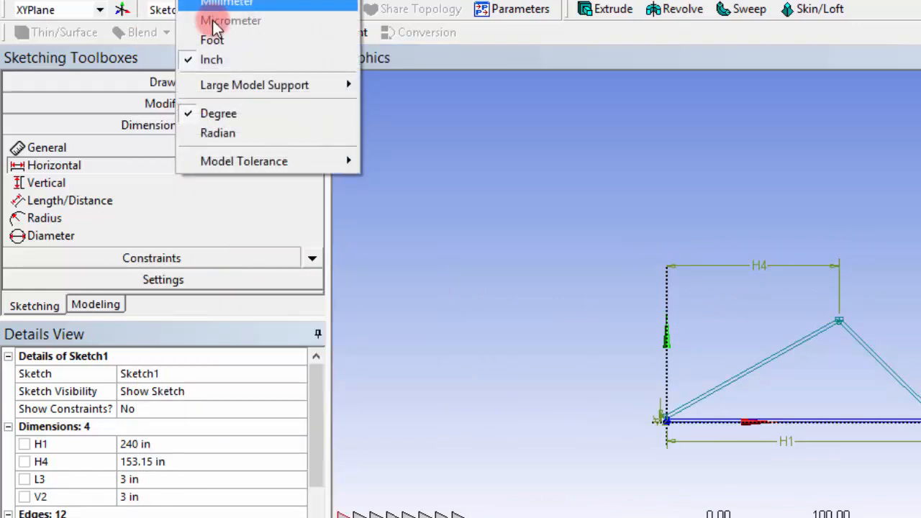
pyautogui.click(211, 39)
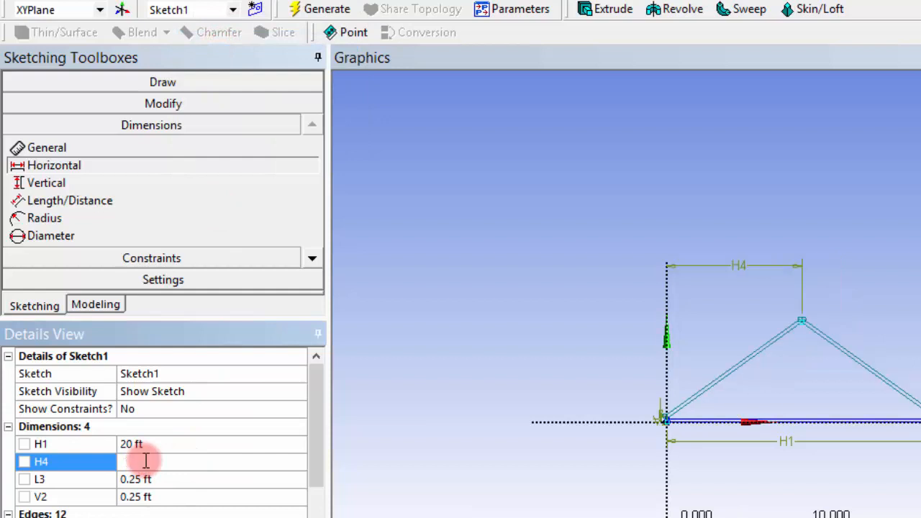
pyautogui.write('10 ft')
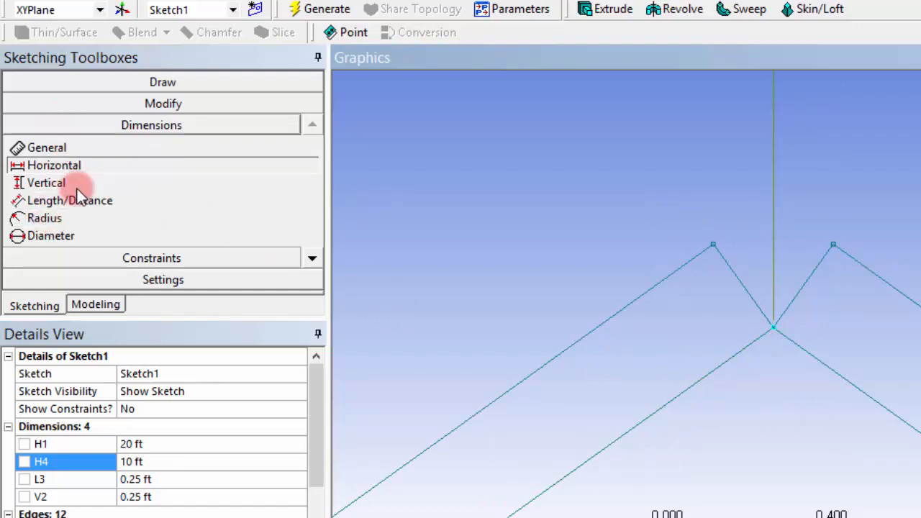
pyautogui.click(152, 82)
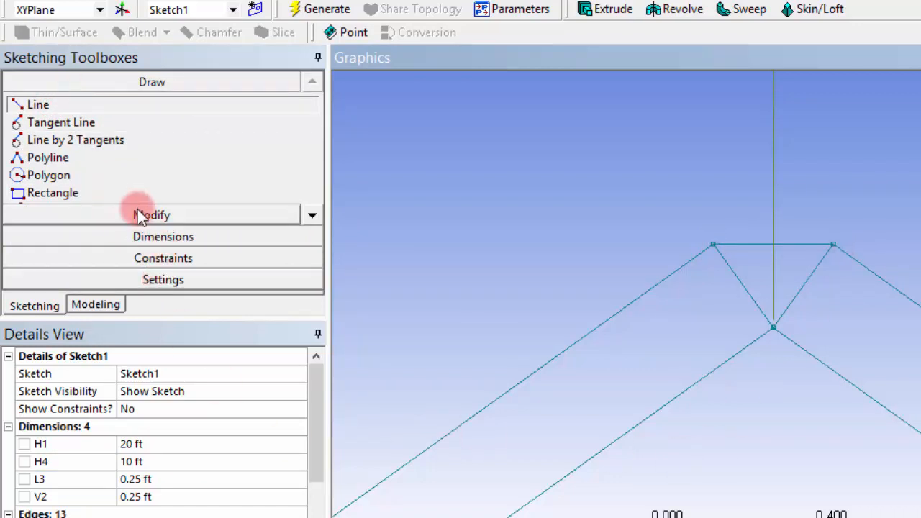
# Step: Draw a rectangle from the rafter vertex down to the horizontal axis
pyautogui.click(152, 215)
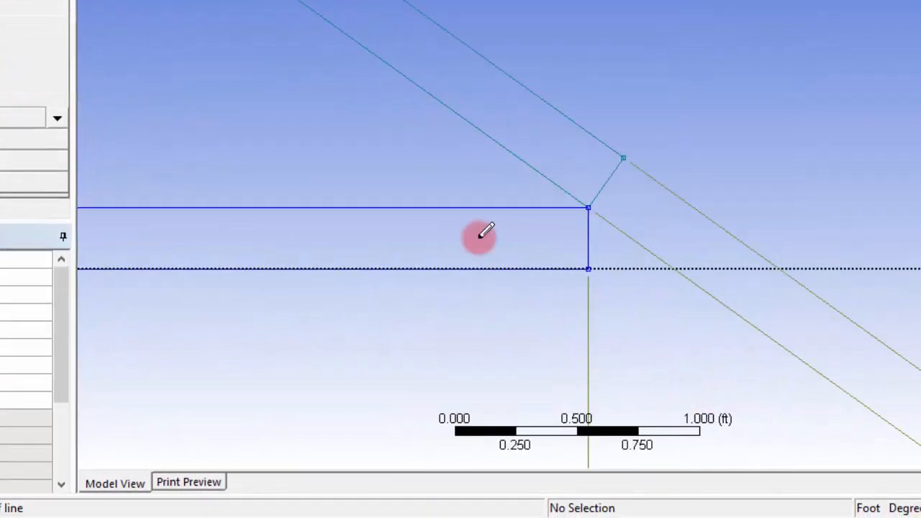
pyautogui.moveTo(589, 311)
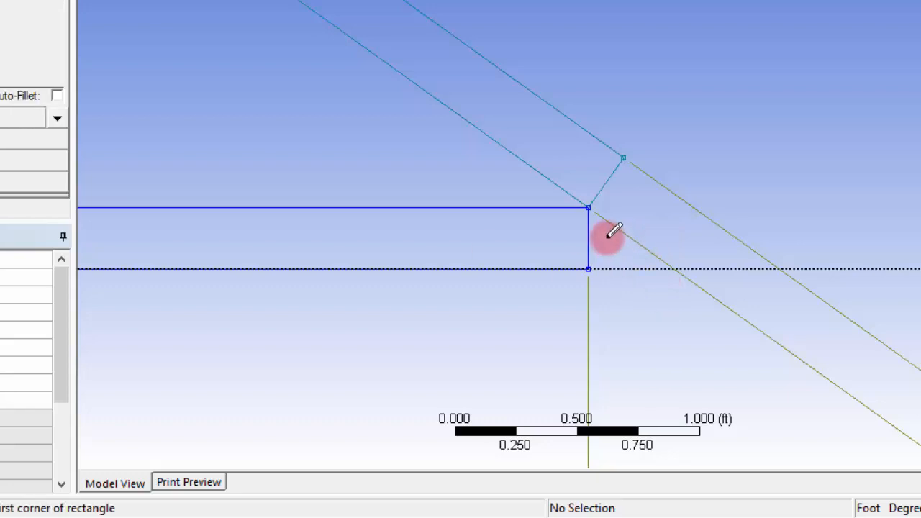
pyautogui.moveTo(591, 267)
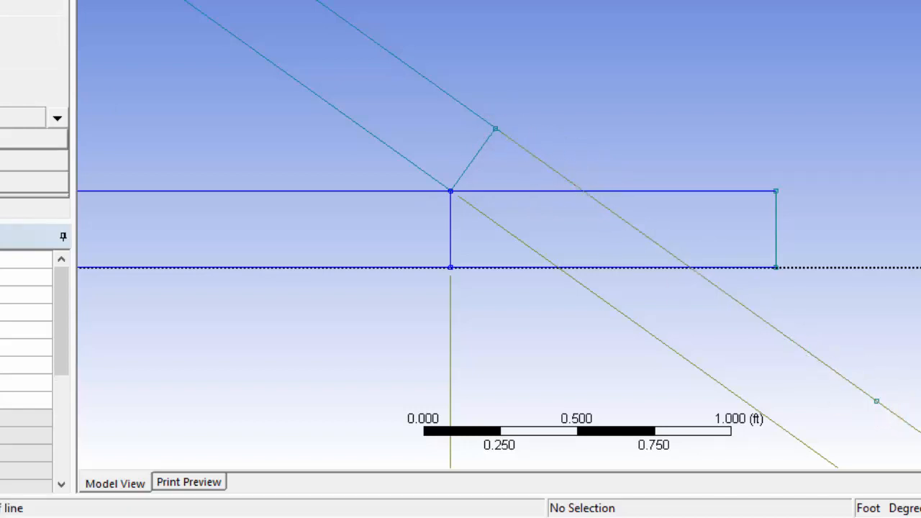
pyautogui.click(637, 192)
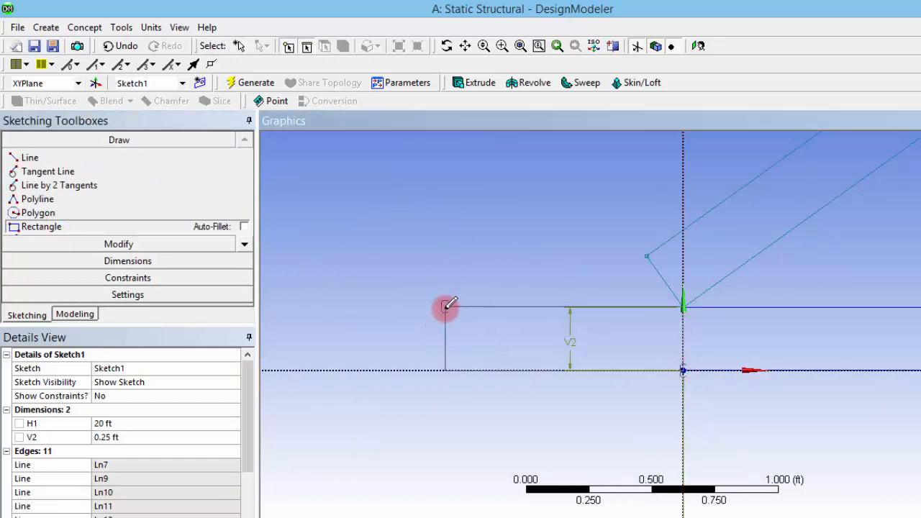
# Step: Close the corner rectangle and trim the four leftover edge segments at the bottom corner
pyautogui.click(446, 308)
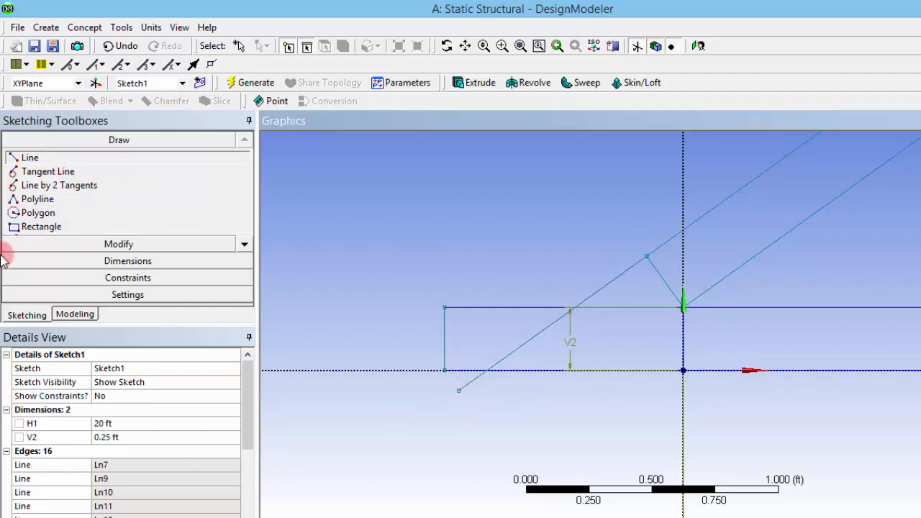
pyautogui.moveTo(98, 268)
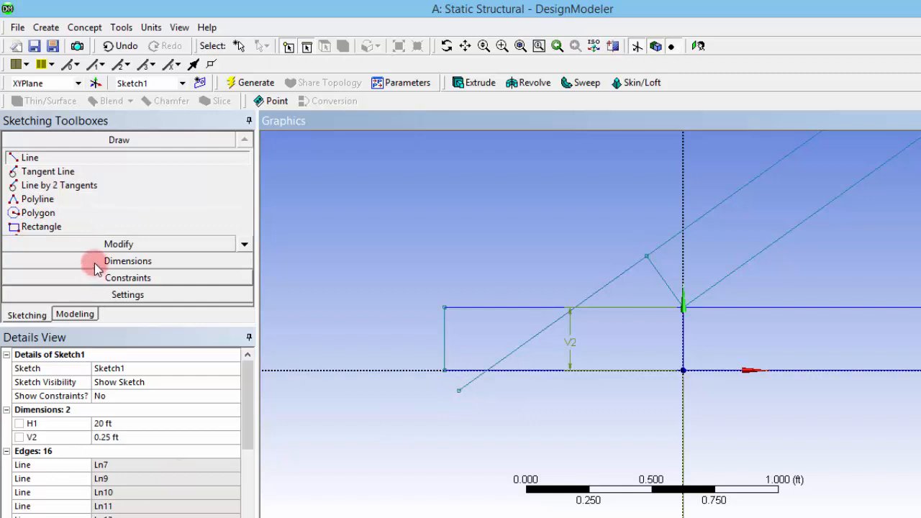
pyautogui.click(119, 243)
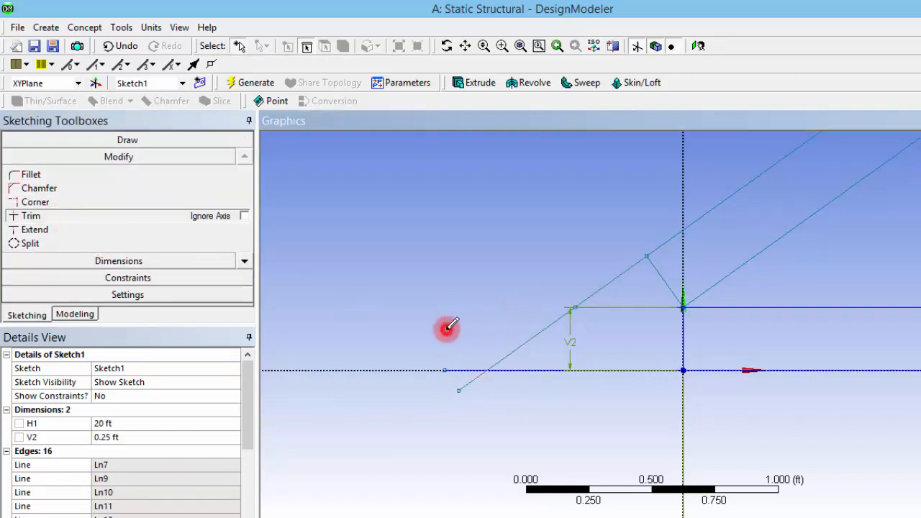
pyautogui.click(472, 381)
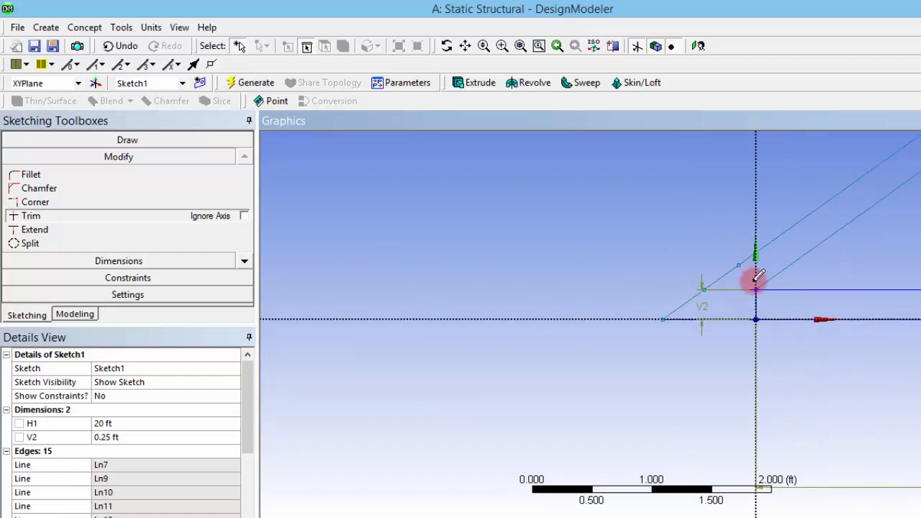
pyautogui.click(756, 288)
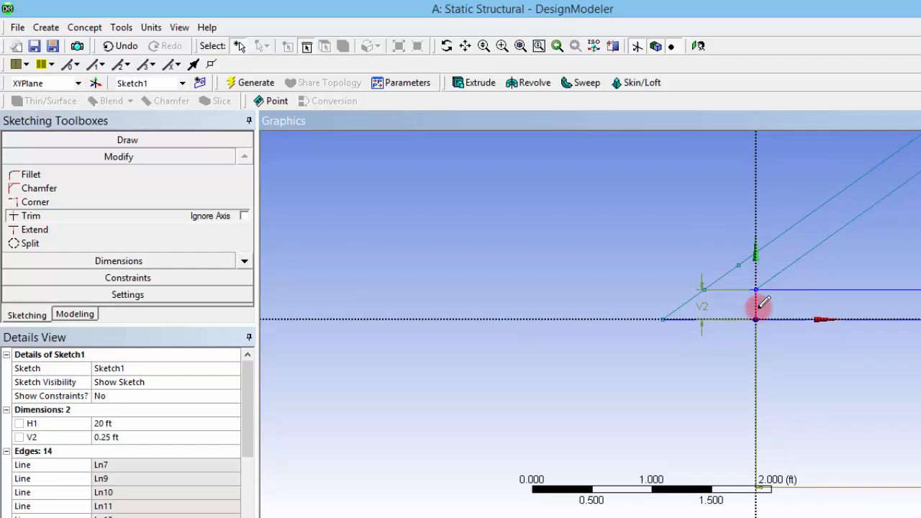
pyautogui.click(756, 308)
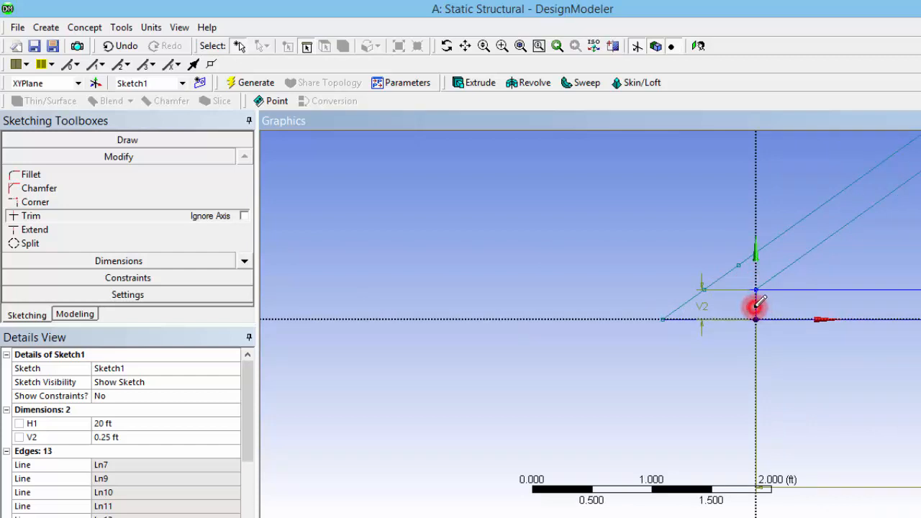
pyautogui.click(756, 302)
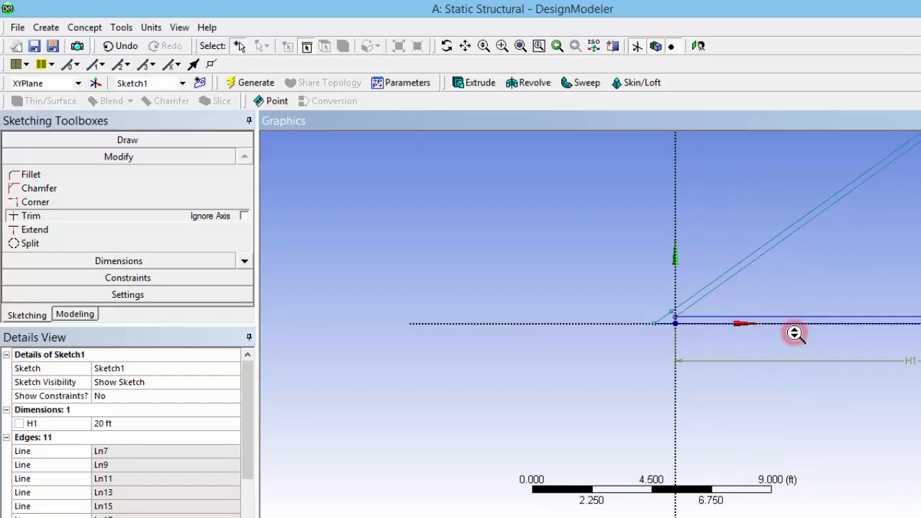
# Step: Set units to inches and extrude Sketch1 3 in as added material, then generate
pyautogui.click(74, 315)
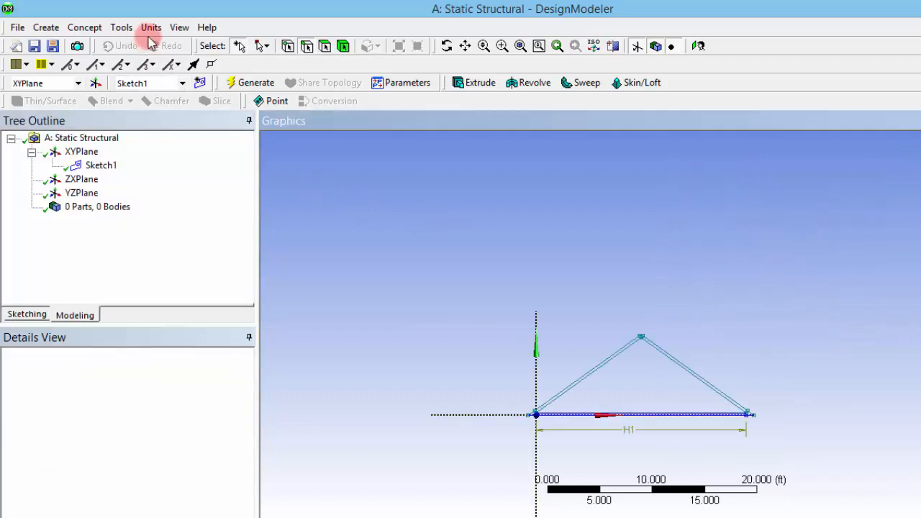
pyautogui.click(121, 27)
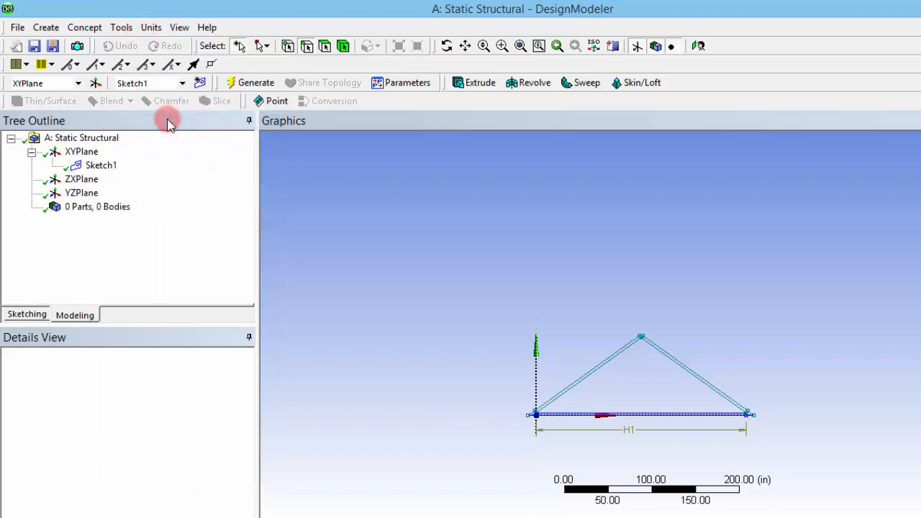
pyautogui.moveTo(474, 108)
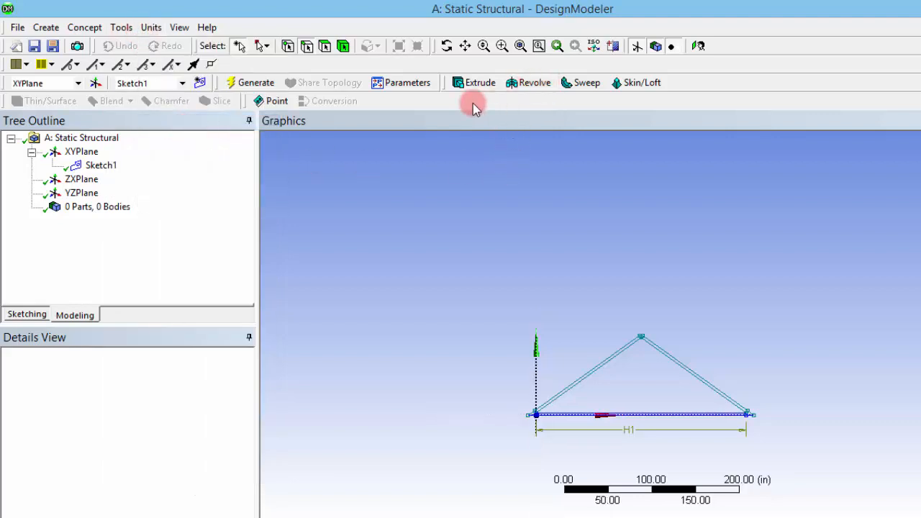
pyautogui.click(474, 82)
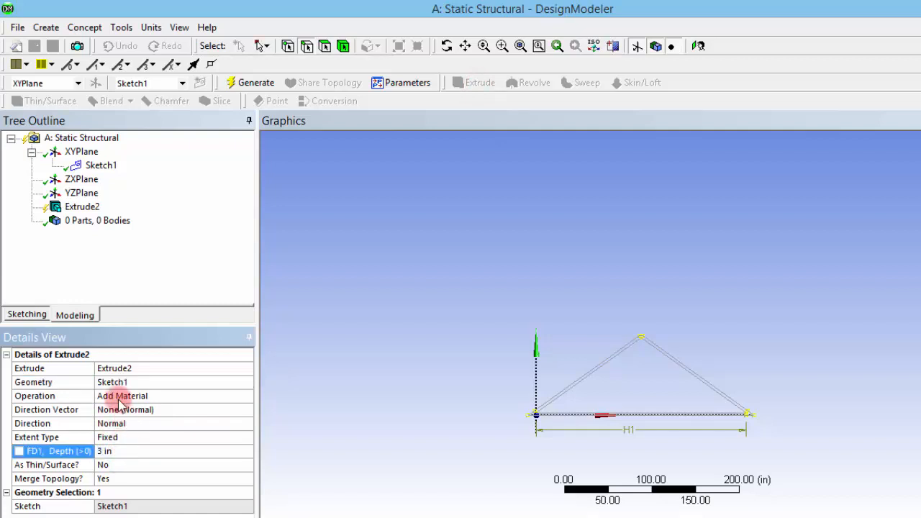
pyautogui.click(255, 82)
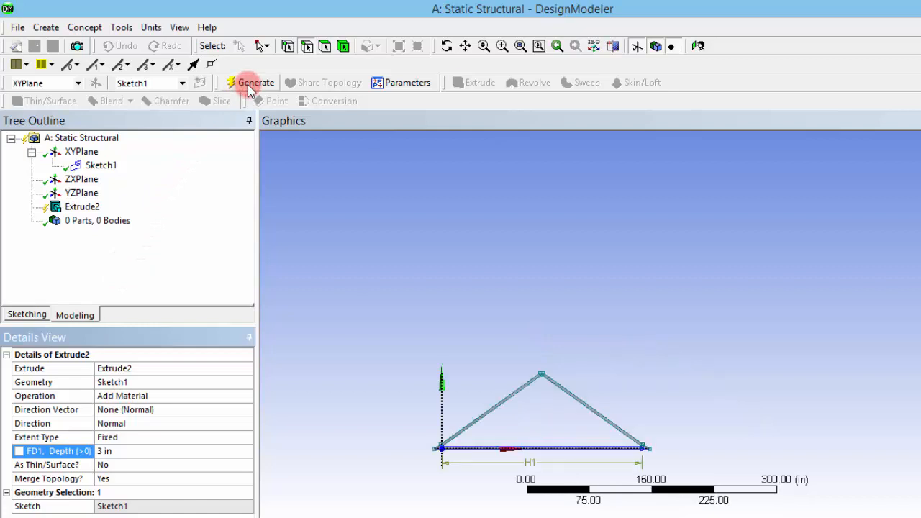
pyautogui.click(255, 82)
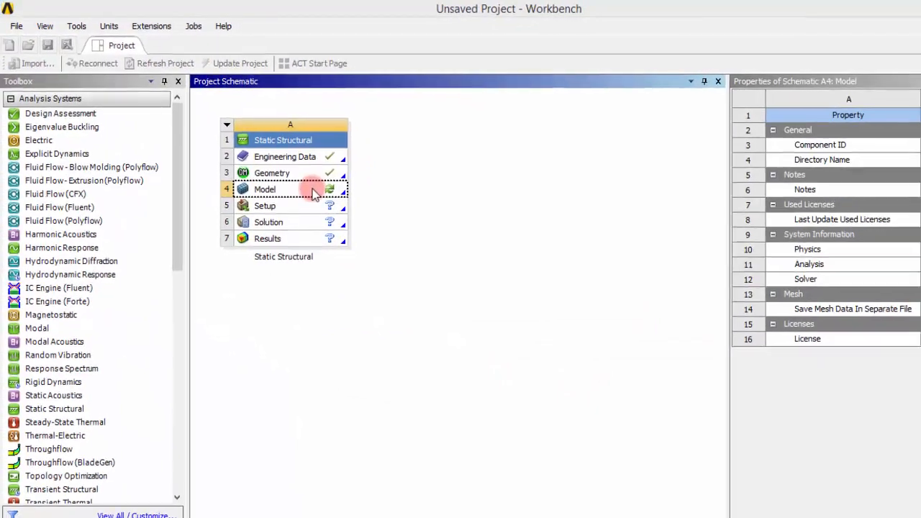
# Step: Launch Mechanical from the Model (A4) cell
pyautogui.doubleClick(313, 189)
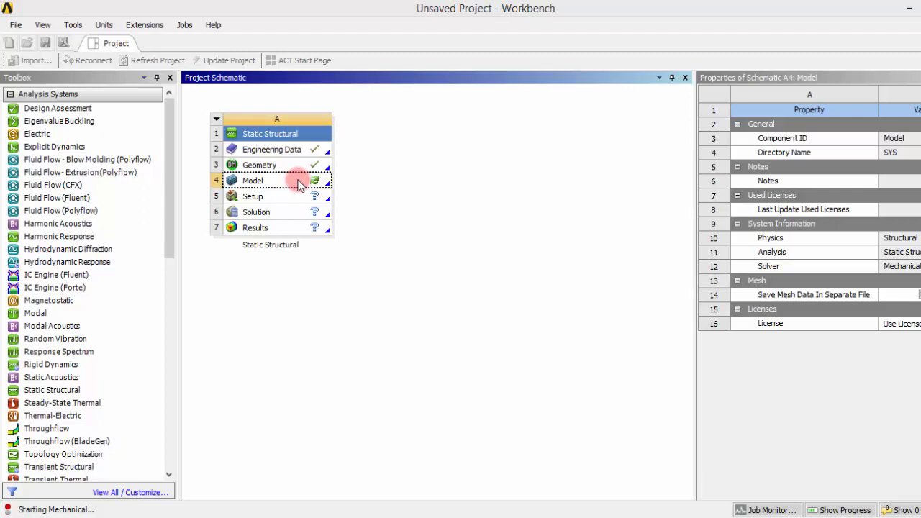
pyautogui.doubleClick(276, 180)
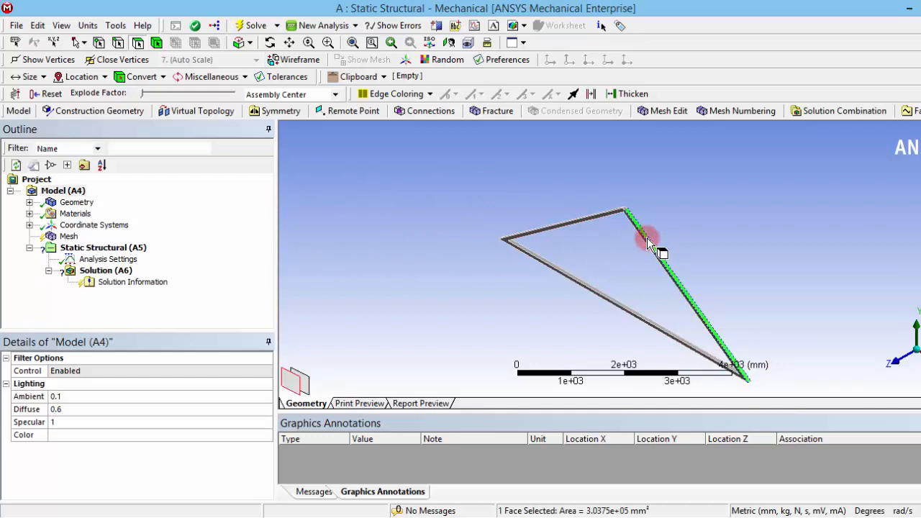
pyautogui.moveTo(688, 281)
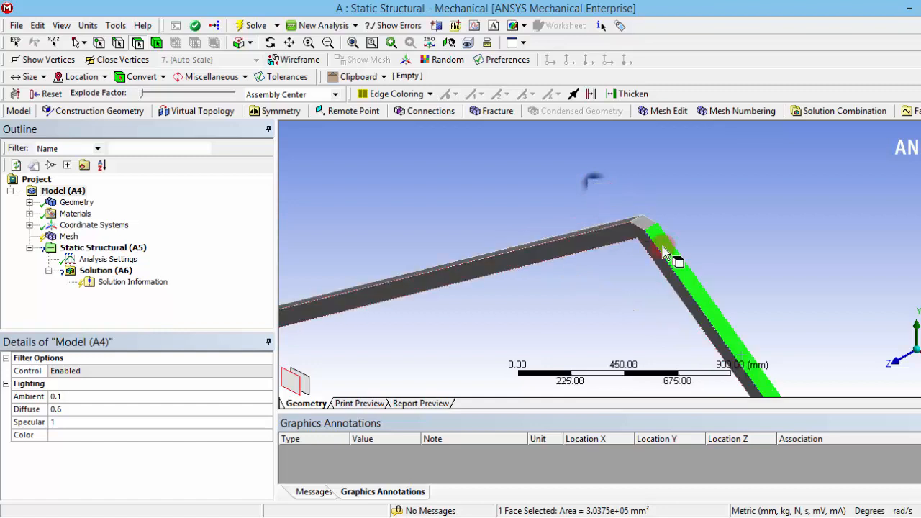
# Step: Select the sloping rafters' top faces in face-select mode
pyautogui.click(620, 222)
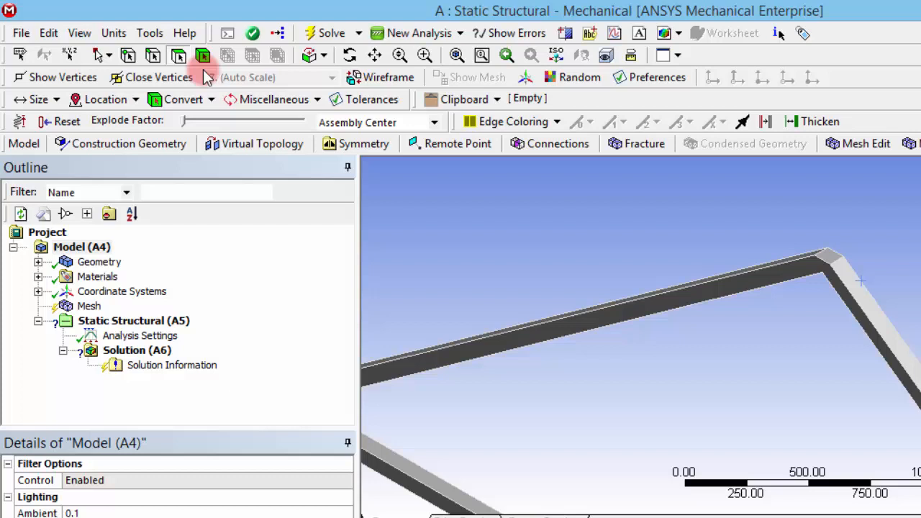
pyautogui.click(863, 302)
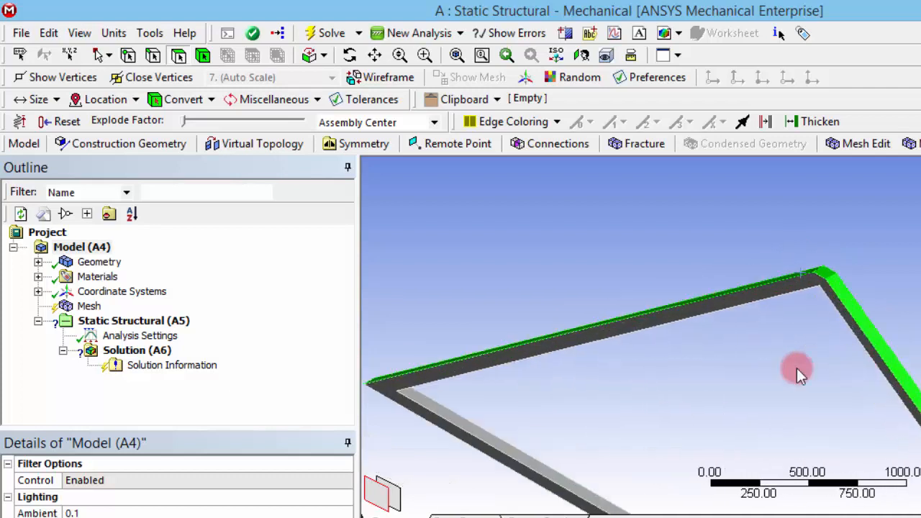
pyautogui.click(133, 320)
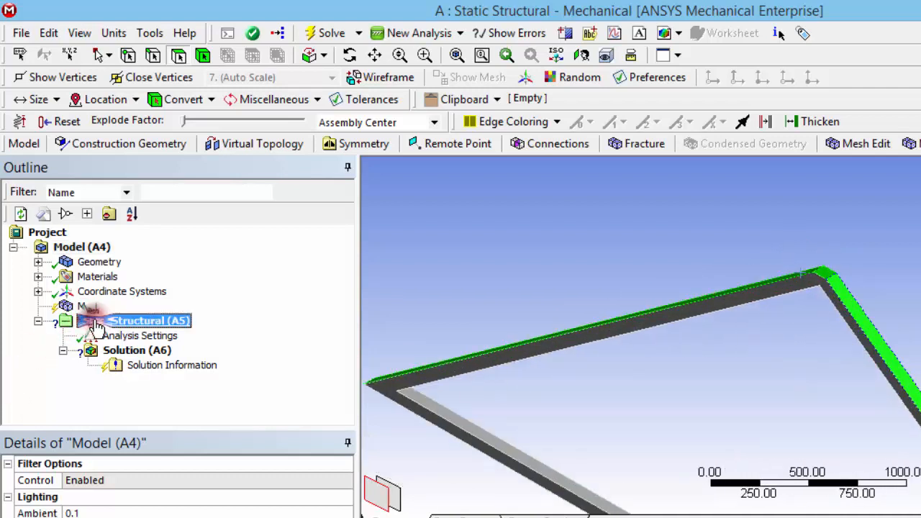
# Step: Add a Force on three truss faces, defined by components with Y = -100 N
pyautogui.rightClick(137, 320)
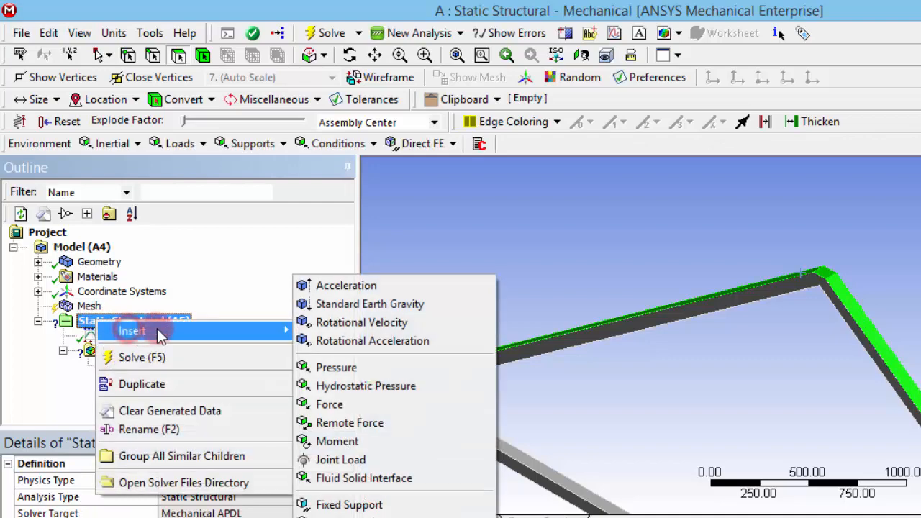
pyautogui.click(329, 404)
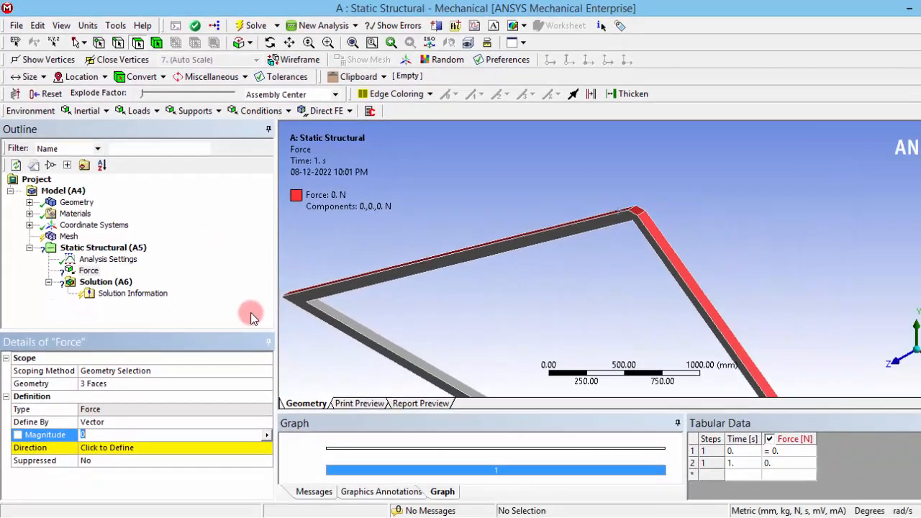
pyautogui.click(266, 422)
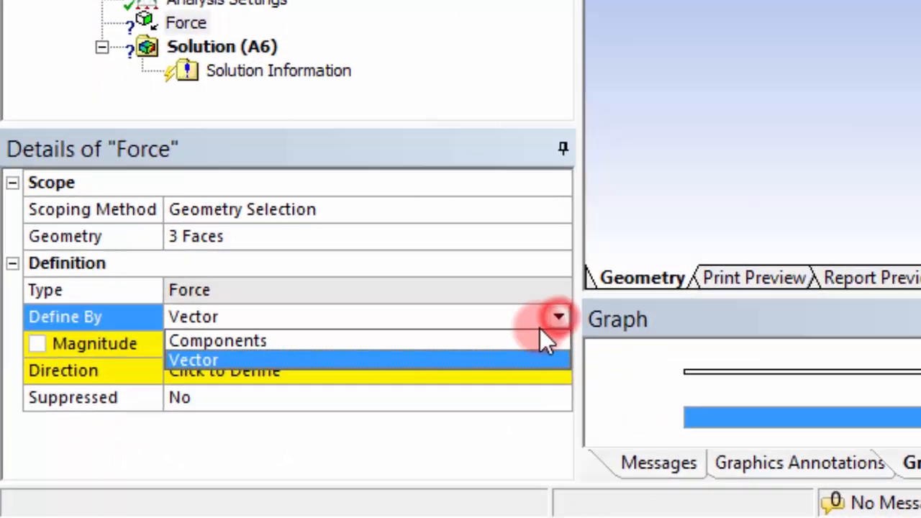
pyautogui.click(217, 341)
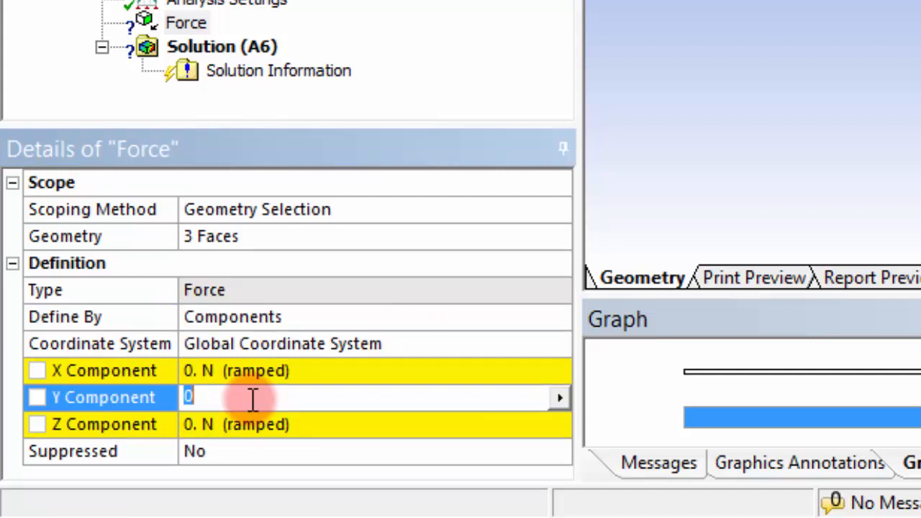
pyautogui.write('100. N  (ramped')
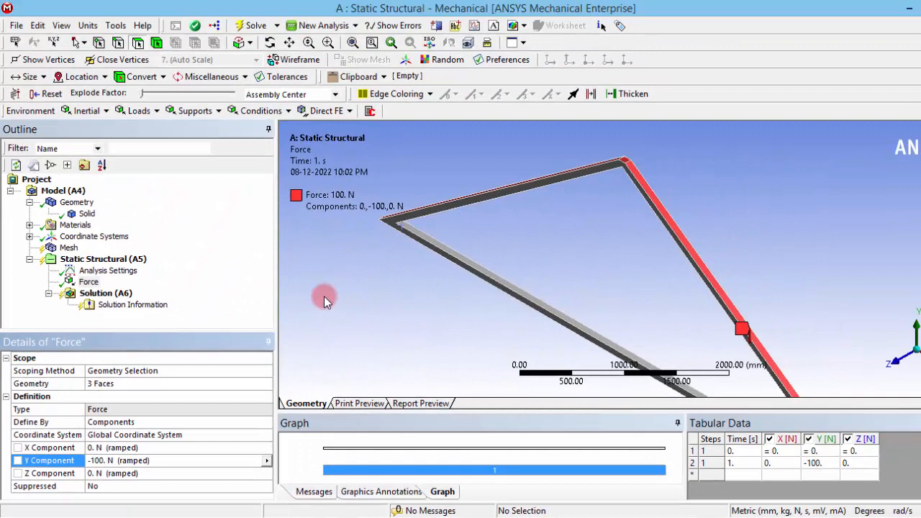
pyautogui.scroll(-3)
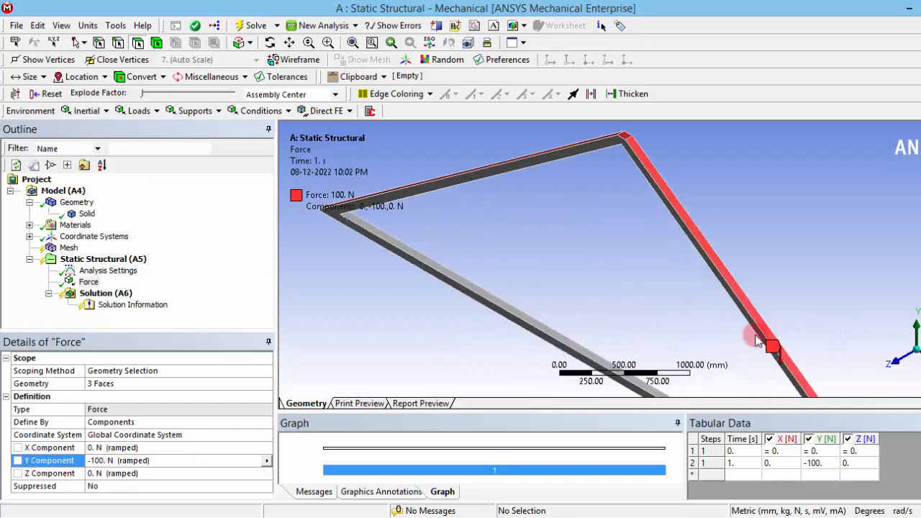
pyautogui.scroll(-3)
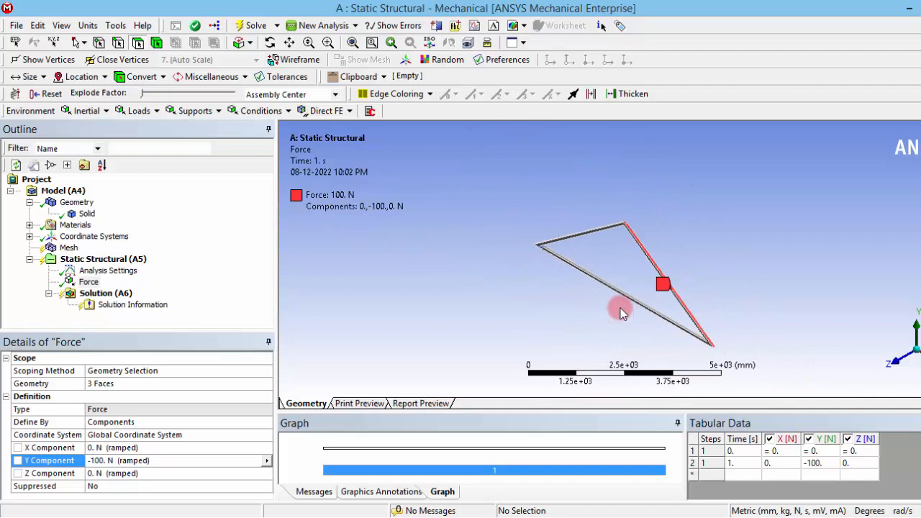
pyautogui.moveTo(623, 313); pyautogui.dragTo(699, 205)
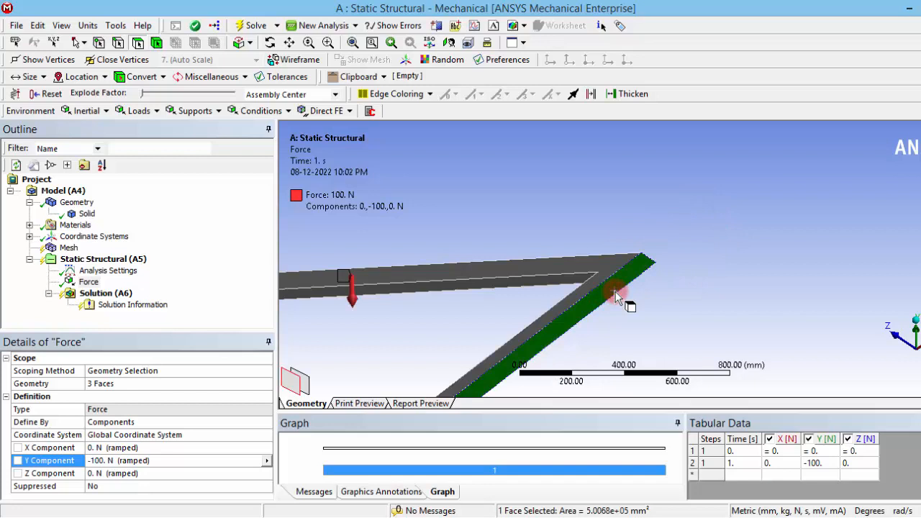
pyautogui.scroll(-3)
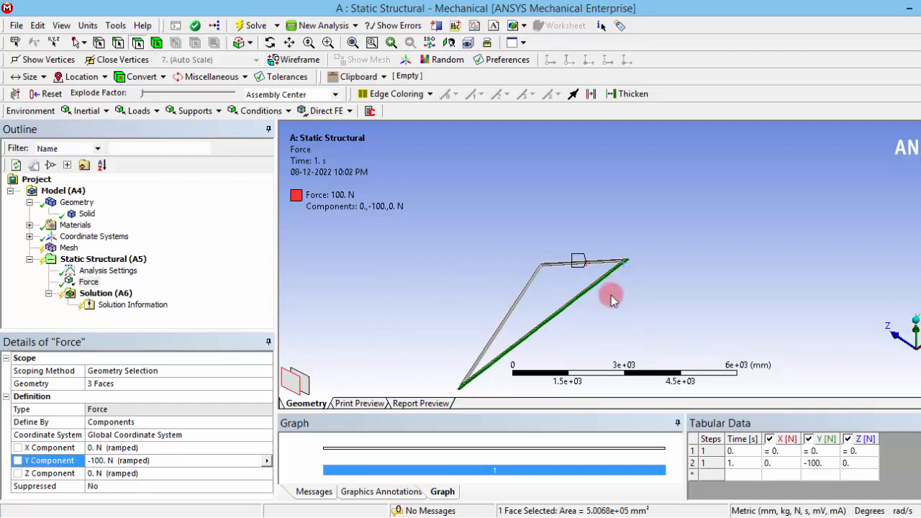
# Step: Insert a Fixed Support on the truss end face and review it alongside the force
pyautogui.rightClick(102, 258)
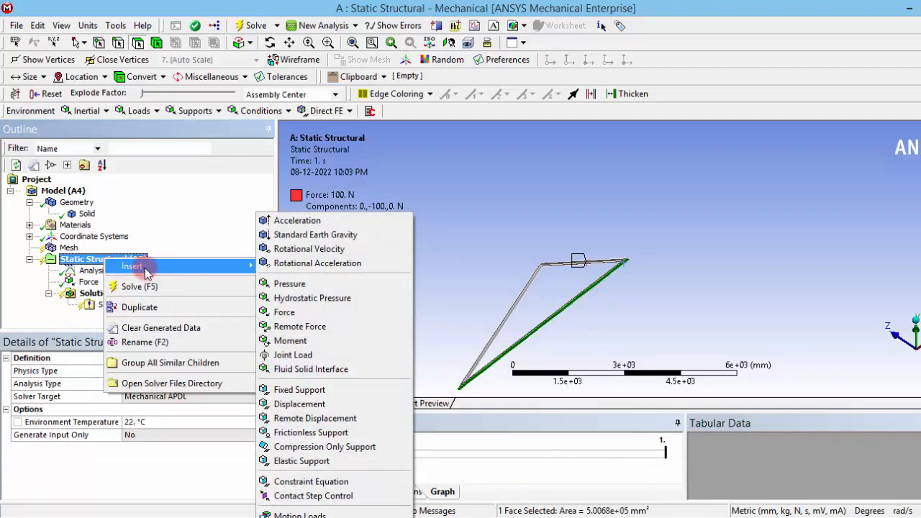
pyautogui.click(299, 389)
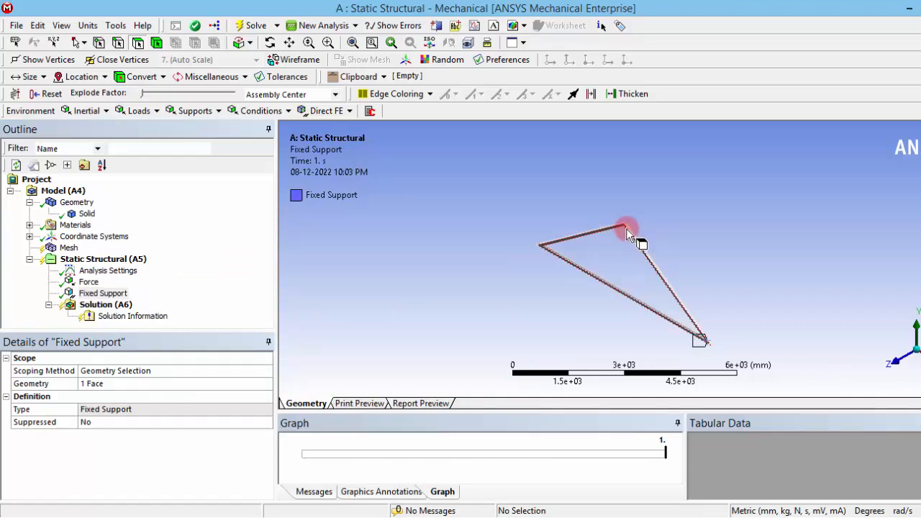
pyautogui.click(89, 281)
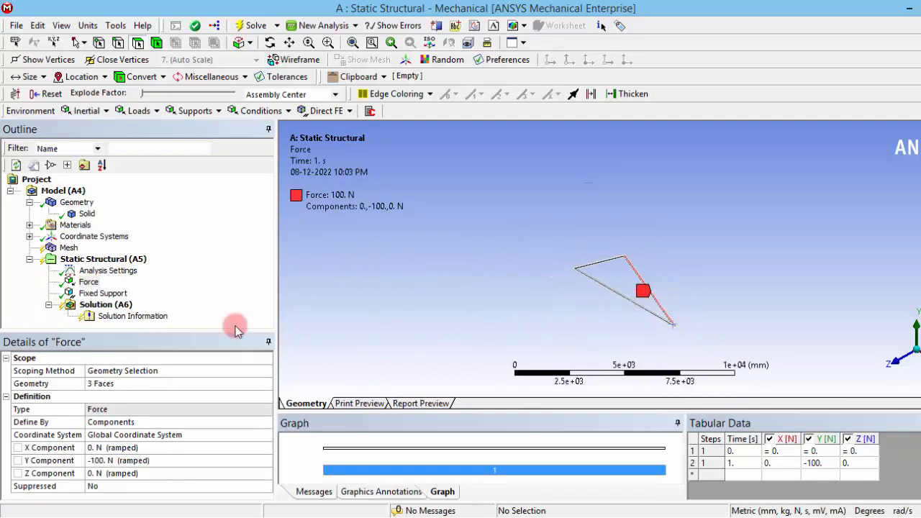
pyautogui.click(102, 293)
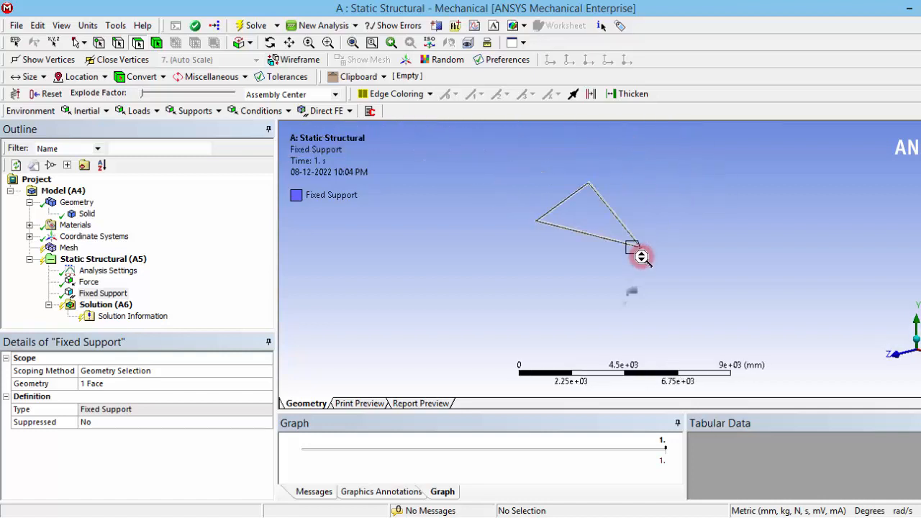
pyautogui.moveTo(674, 280)
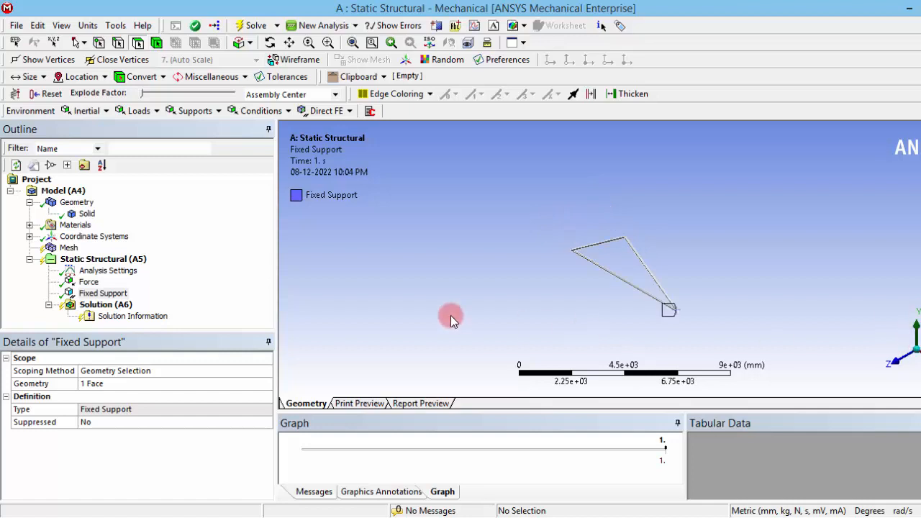
pyautogui.click(105, 305)
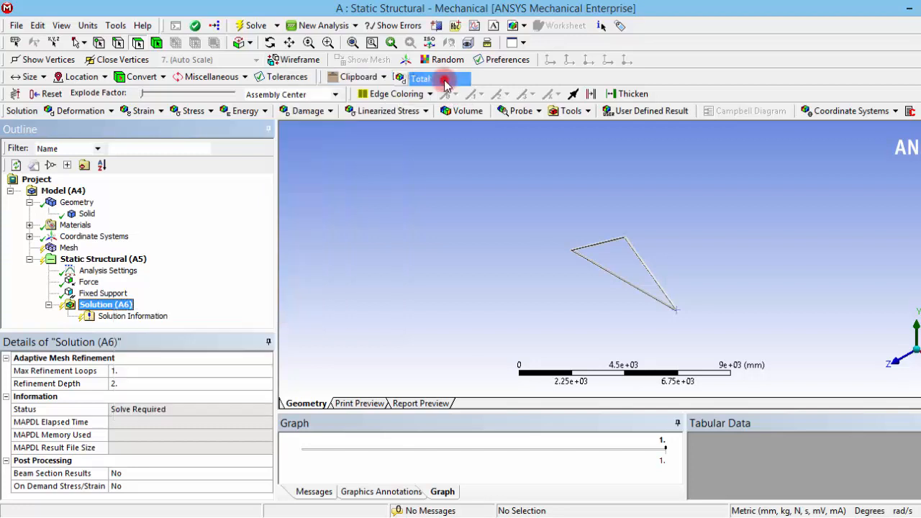
# Step: Add Total Deformation and Equivalent (von-Mises) Stress results under Solution
pyautogui.click(421, 79)
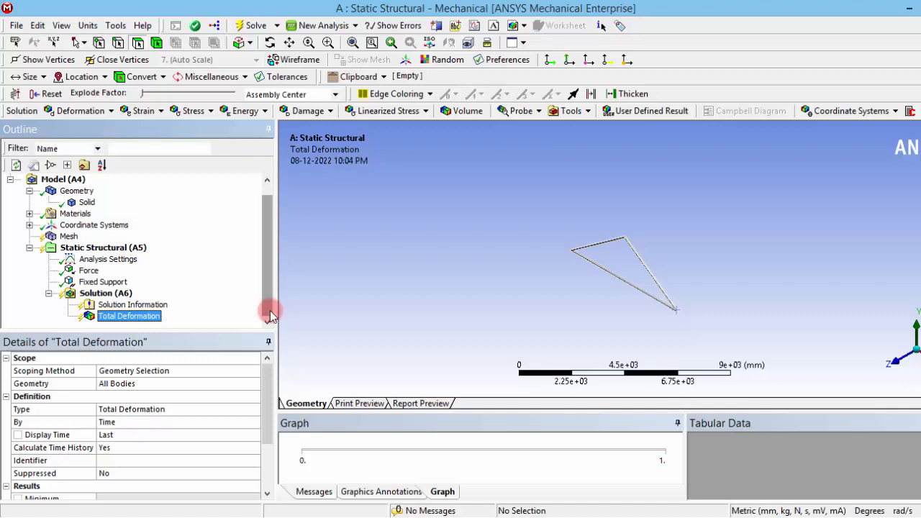
pyautogui.rightClick(105, 293)
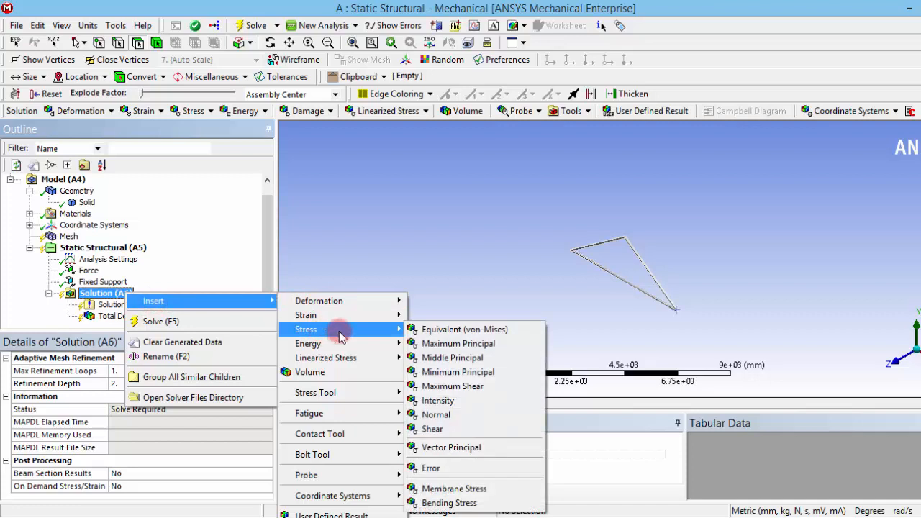
pyautogui.moveTo(464, 329)
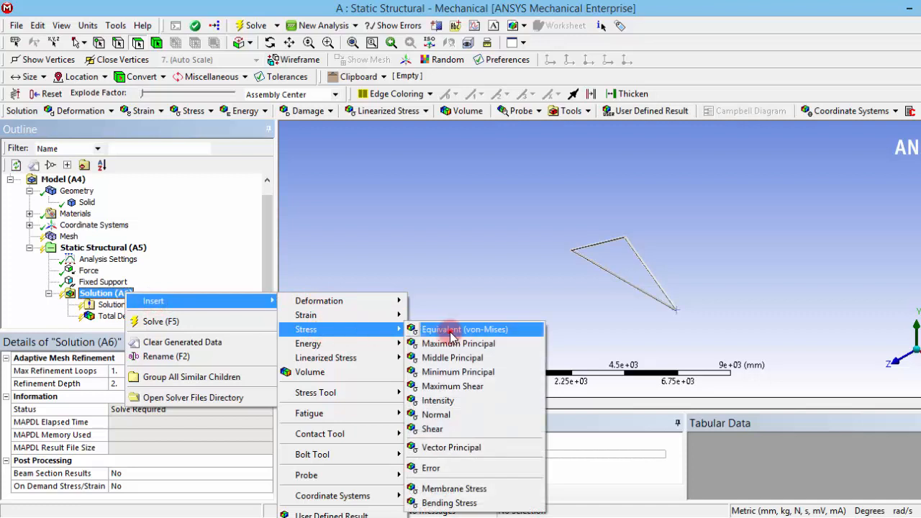
pyautogui.click(465, 329)
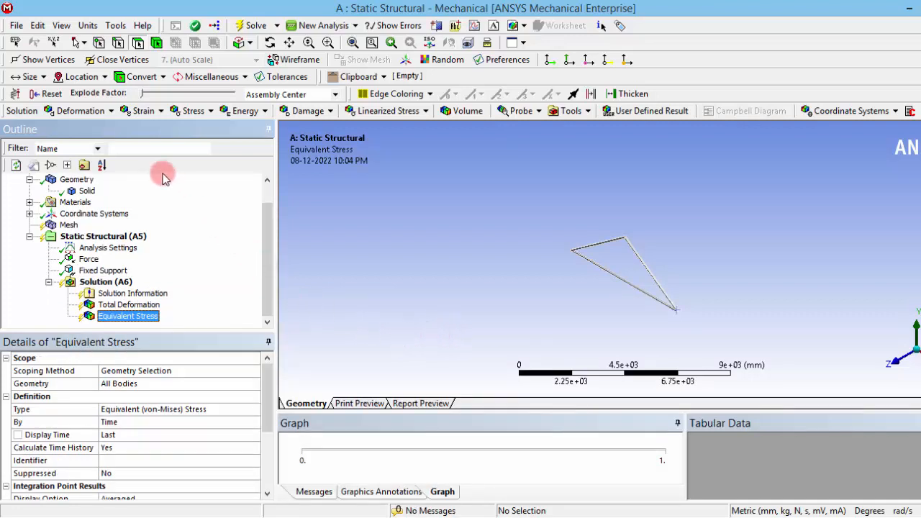
pyautogui.moveTo(288, 294)
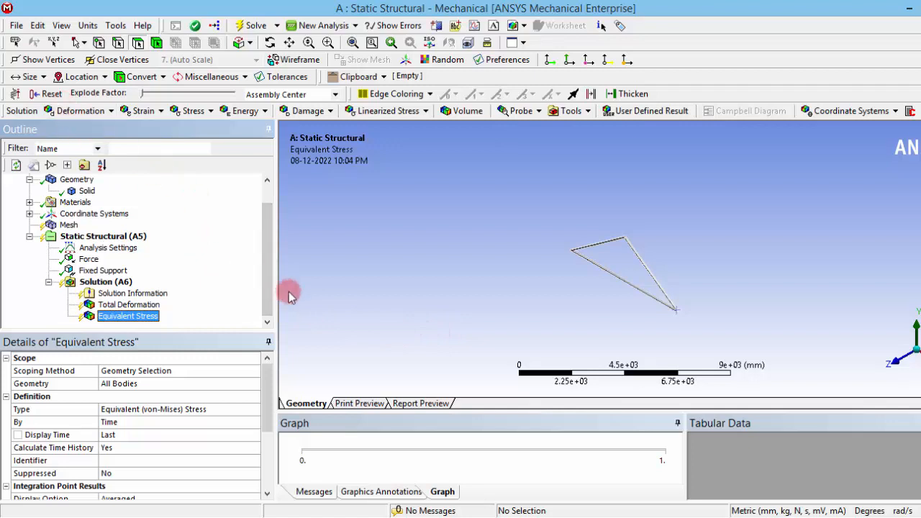
pyautogui.click(68, 225)
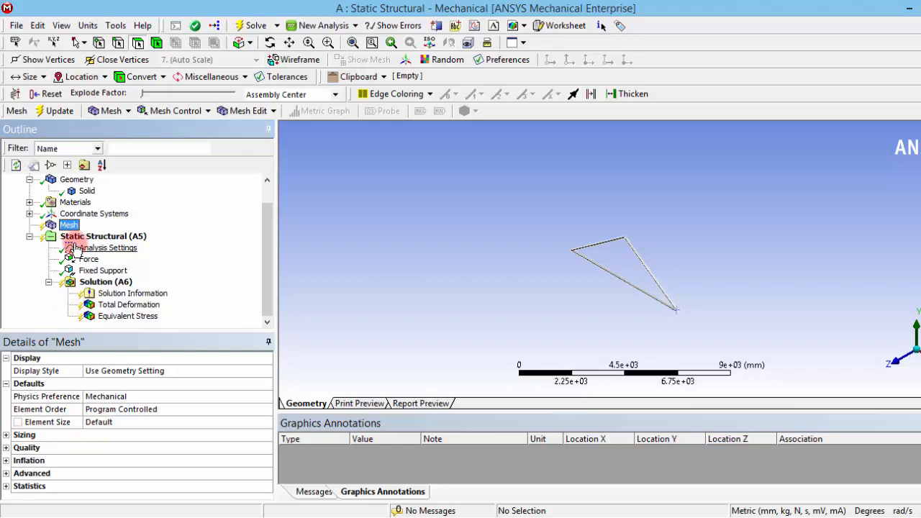
# Step: Generate the truss mesh at 5 cm element size using Metric (cm, g, dyne) units
pyautogui.moveTo(652, 279); pyautogui.dragTo(699, 345)
pyautogui.write('5')
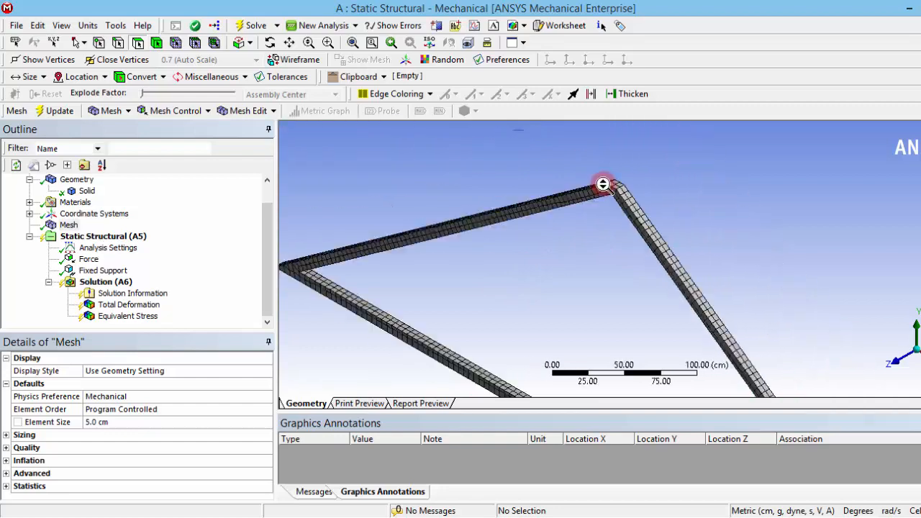
pyautogui.click(105, 282)
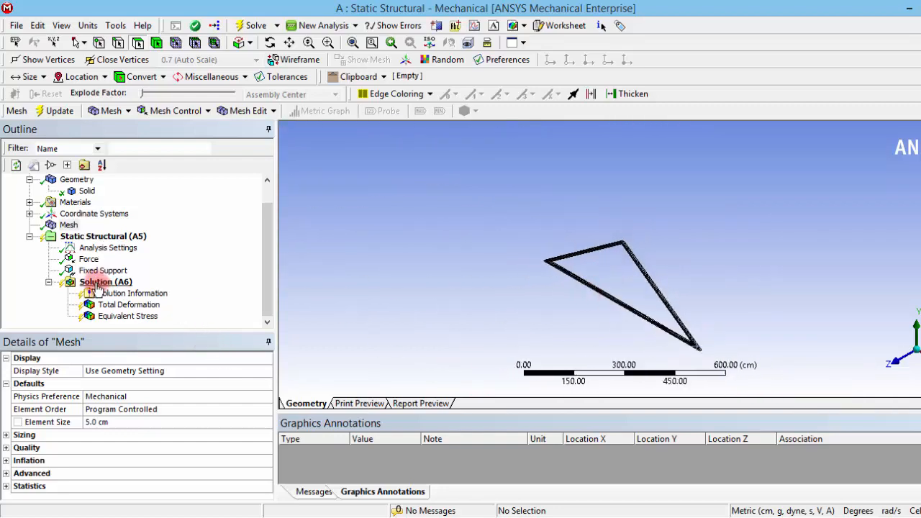
pyautogui.rightClick(106, 282)
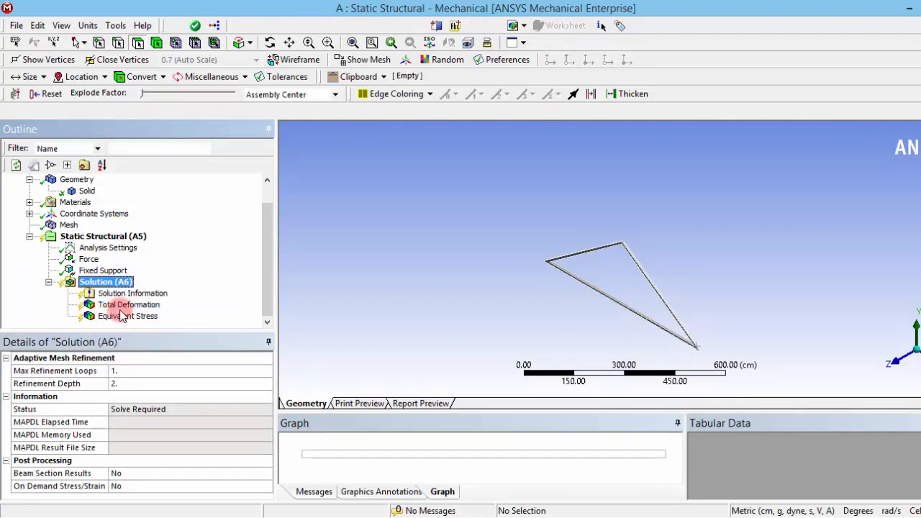
# Step: Solve the triangular truss and display Total Deformation, peaking at 0.0010023 cm
pyautogui.click(128, 305)
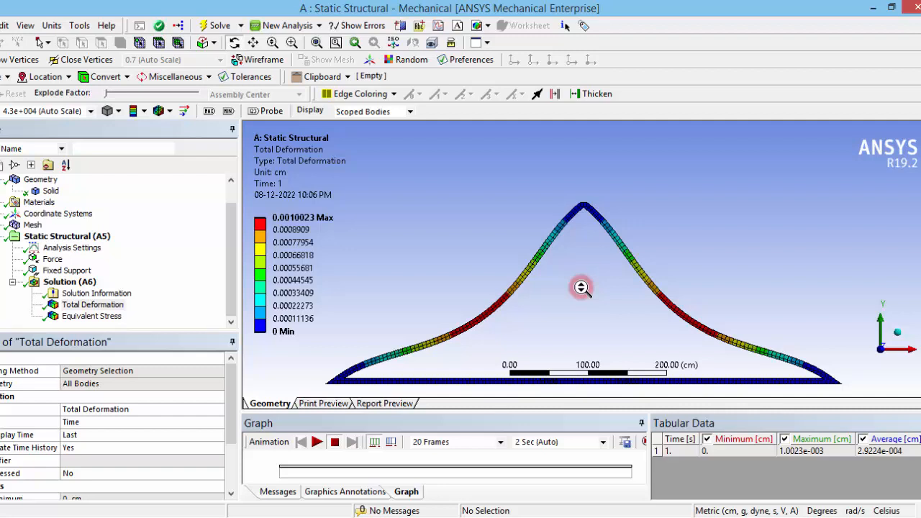
pyautogui.moveTo(340, 230)
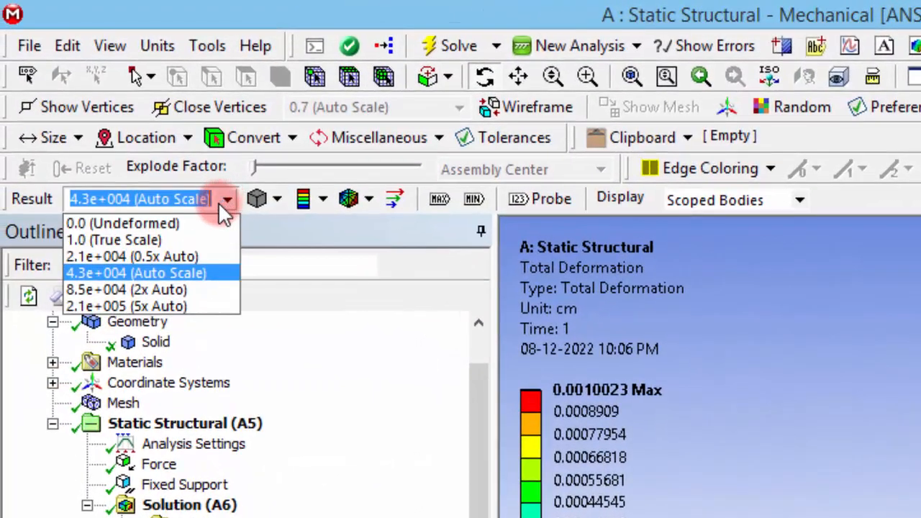
pyautogui.click(113, 240)
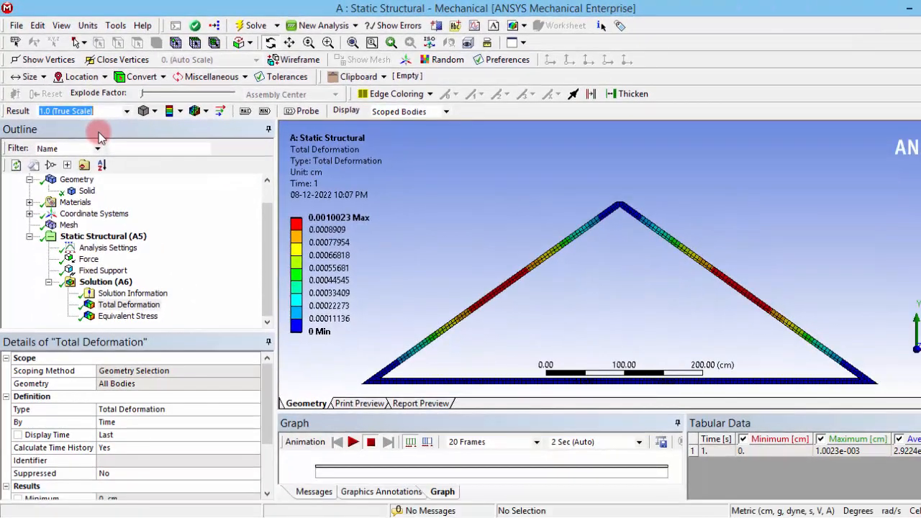
pyautogui.moveTo(562, 246)
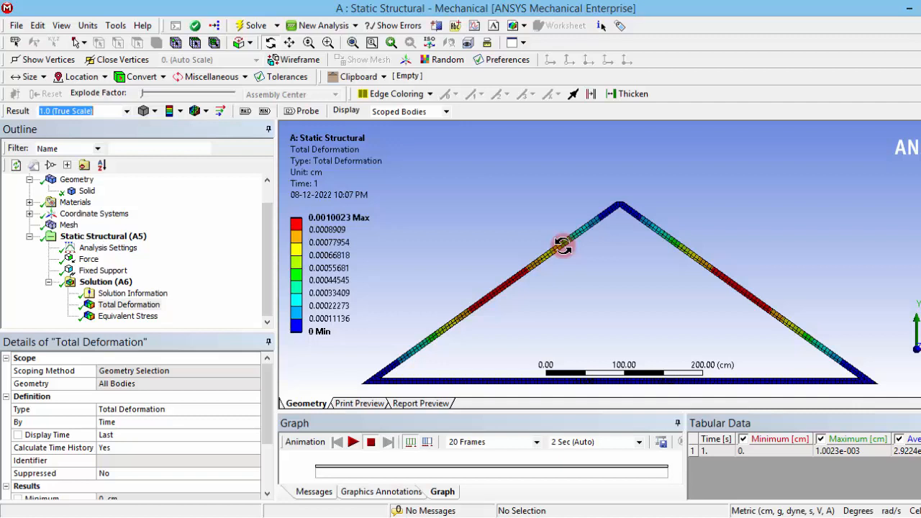
pyautogui.moveTo(119, 115)
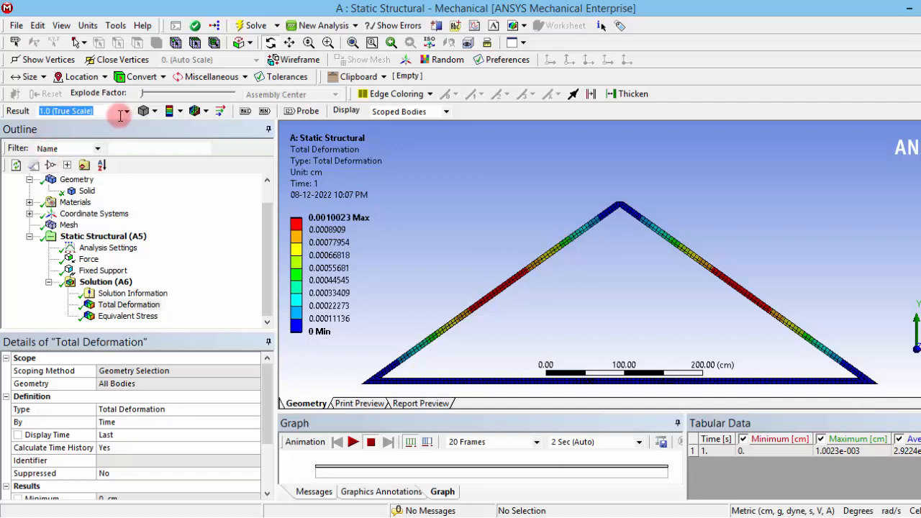
pyautogui.click(119, 111)
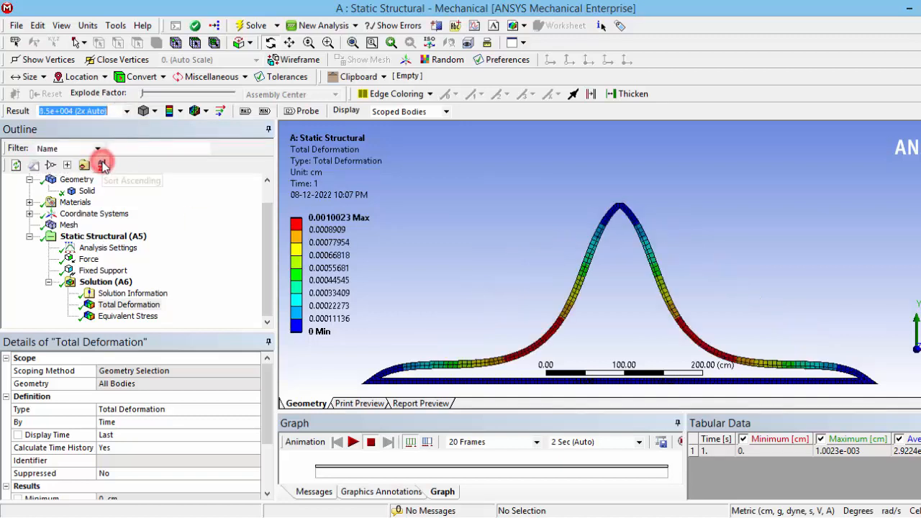
# Step: Switch the deformation display between exaggerated, undeformed and true scale, ending at true scale
pyautogui.click(125, 110)
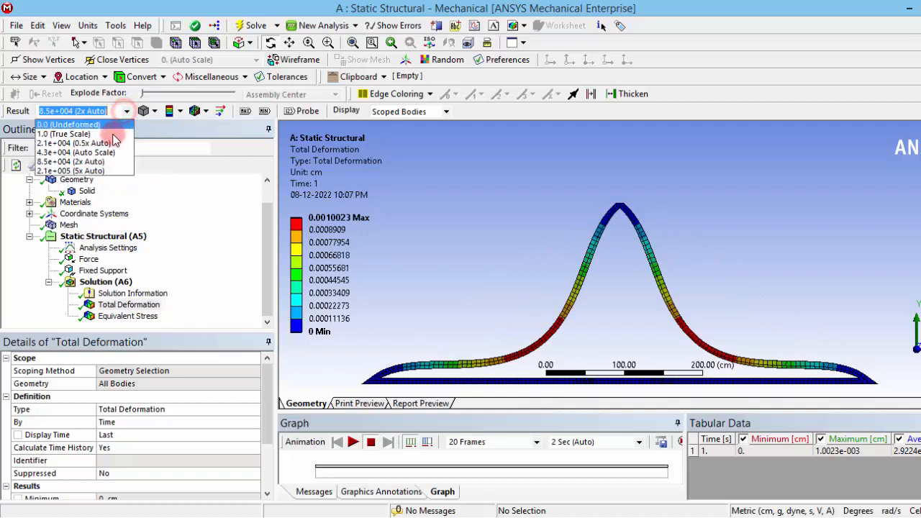
pyautogui.click(63, 134)
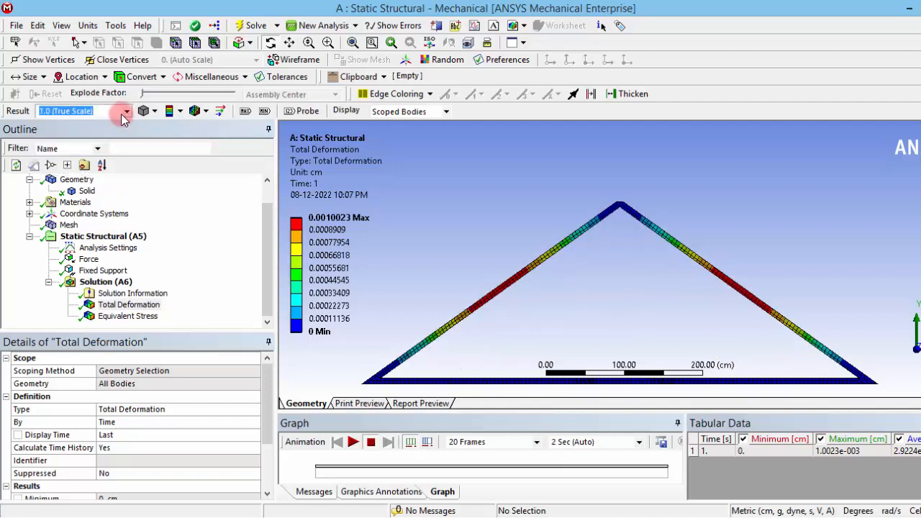
pyautogui.click(121, 110)
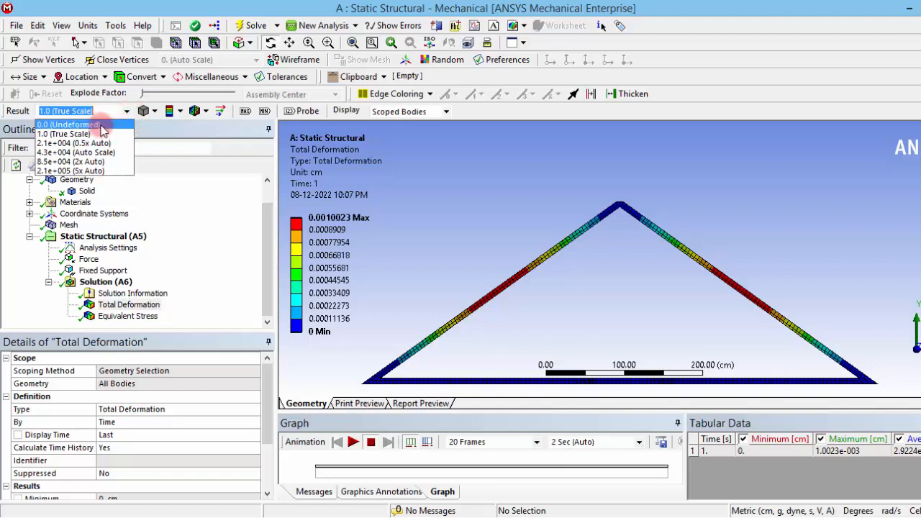
pyautogui.click(69, 125)
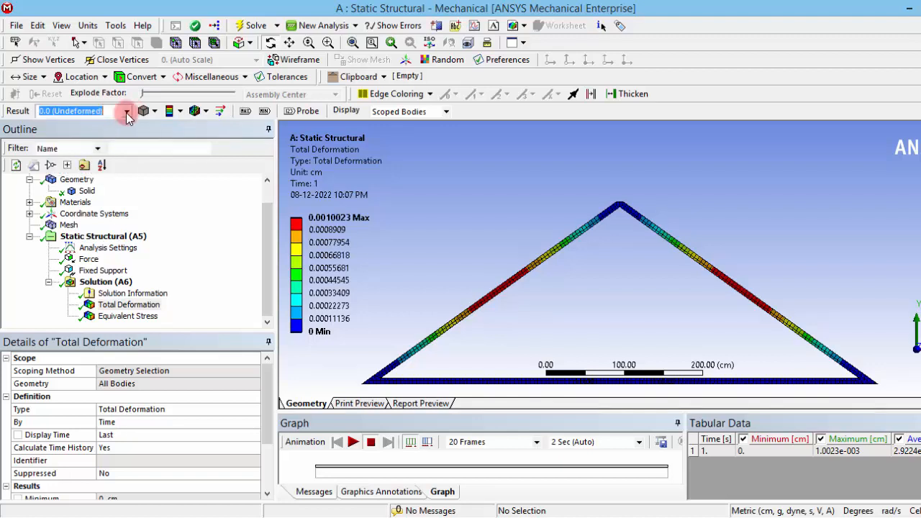
pyautogui.click(128, 110)
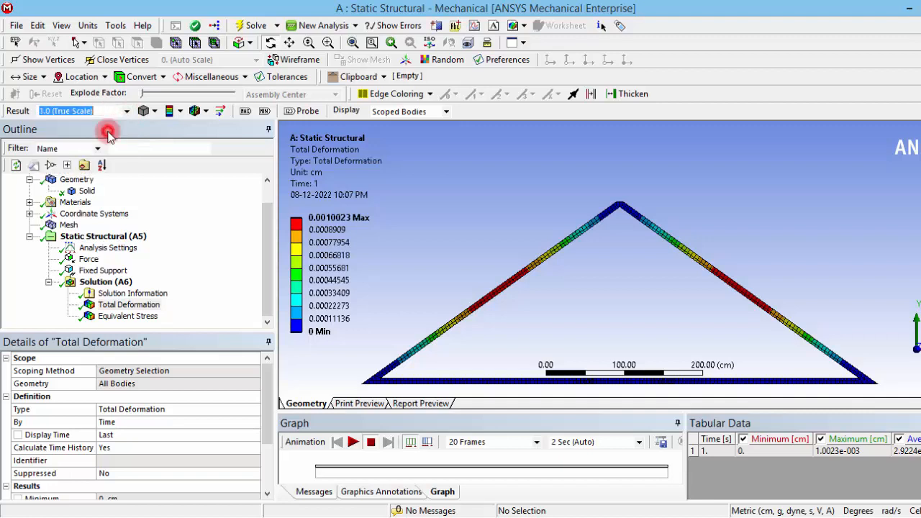
pyautogui.click(126, 111)
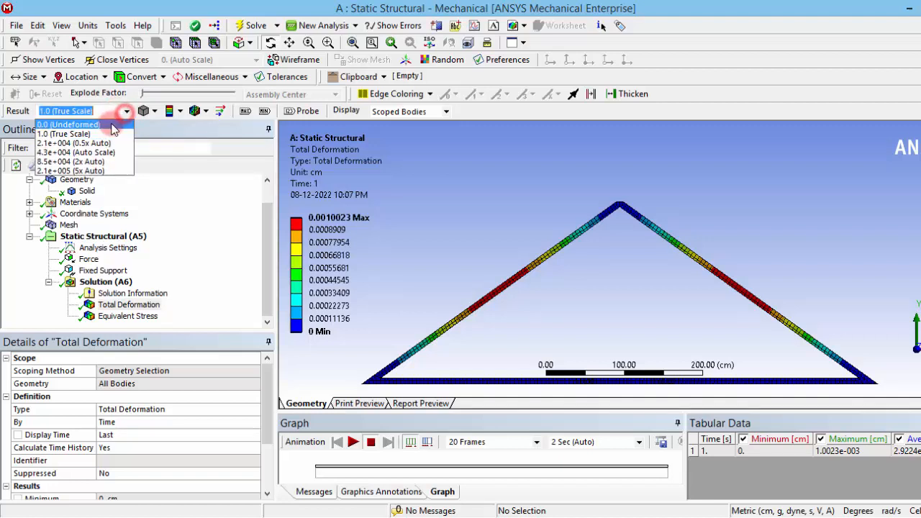
pyautogui.click(68, 123)
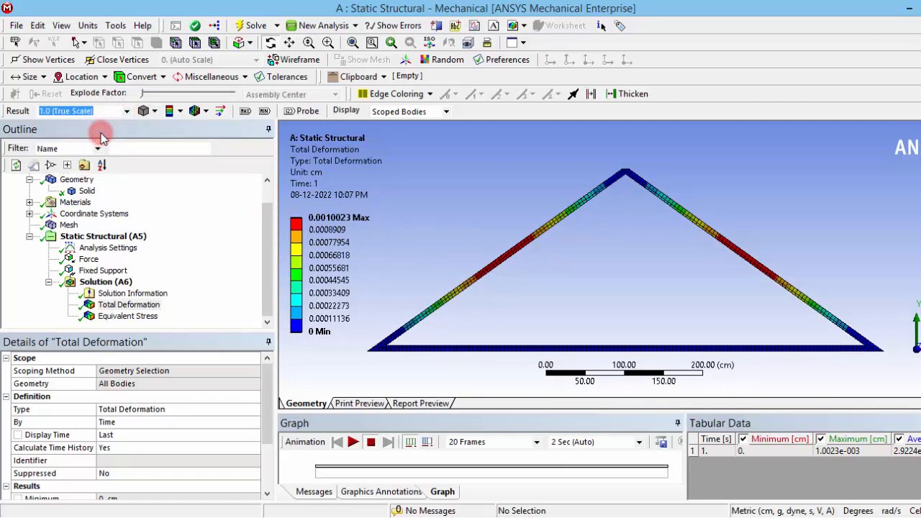
pyautogui.moveTo(511, 252)
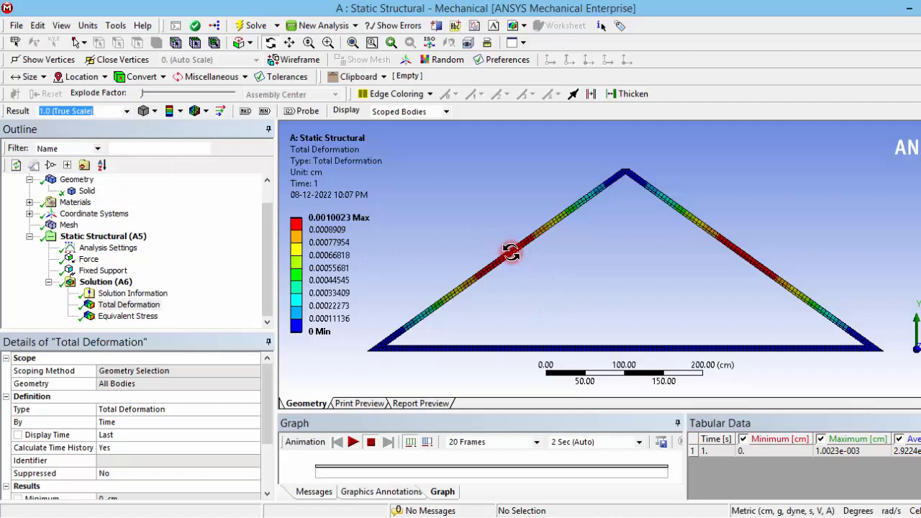
pyautogui.moveTo(518, 258)
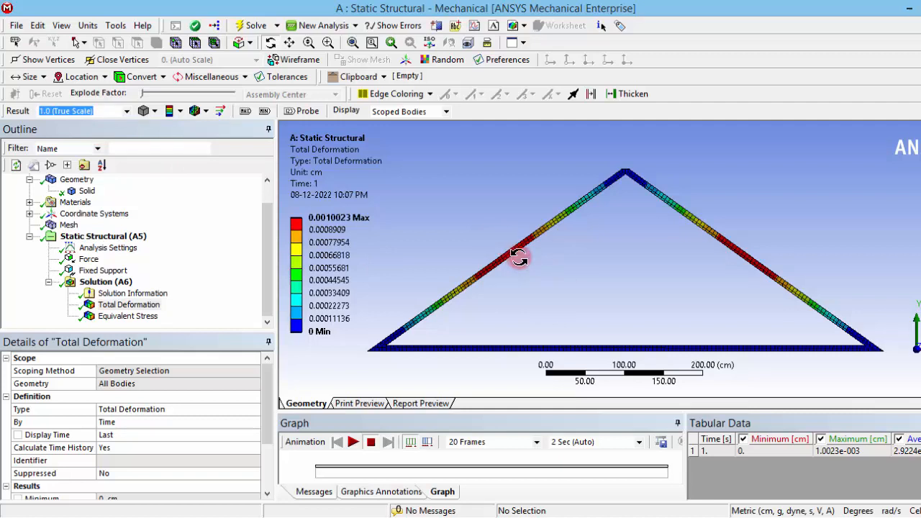
pyautogui.moveTo(516, 261)
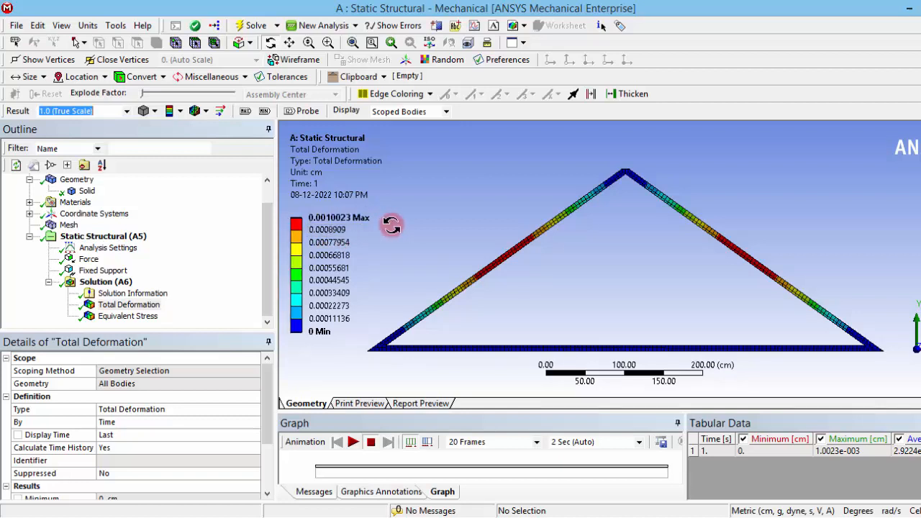
pyautogui.moveTo(678, 396)
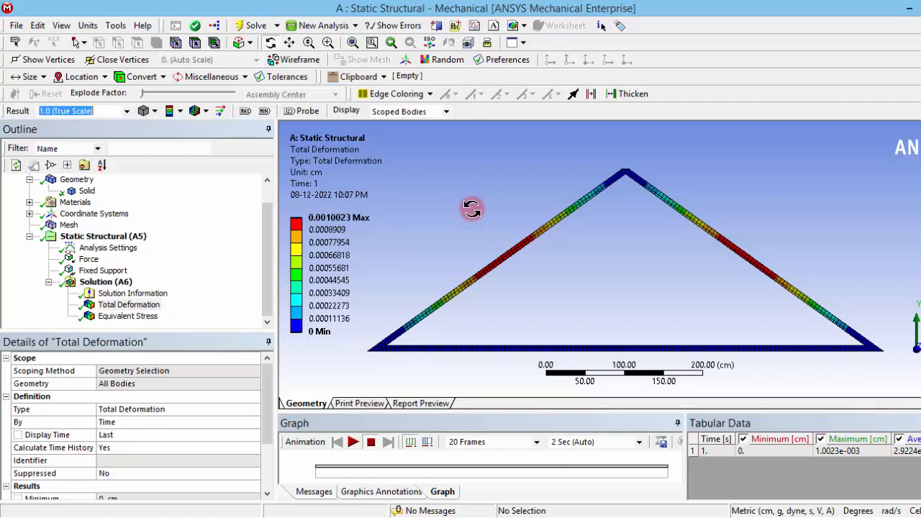
pyautogui.moveTo(598, 209)
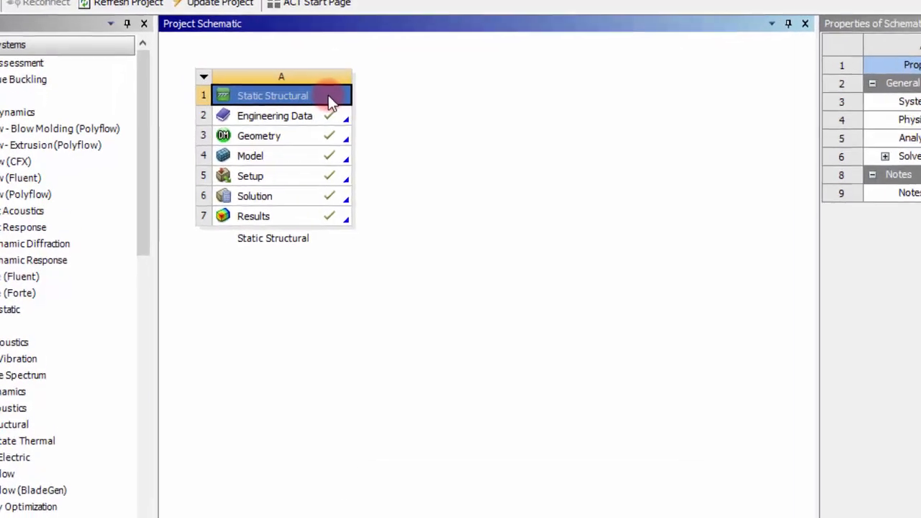
# Step: Duplicate Static Structural into system B and open B's geometry in DesignModeler
pyautogui.rightClick(273, 95)
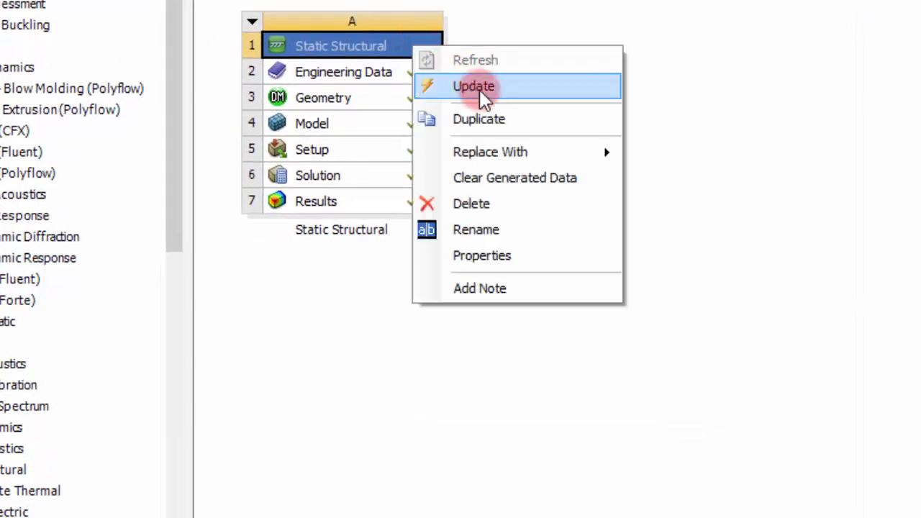
pyautogui.click(474, 86)
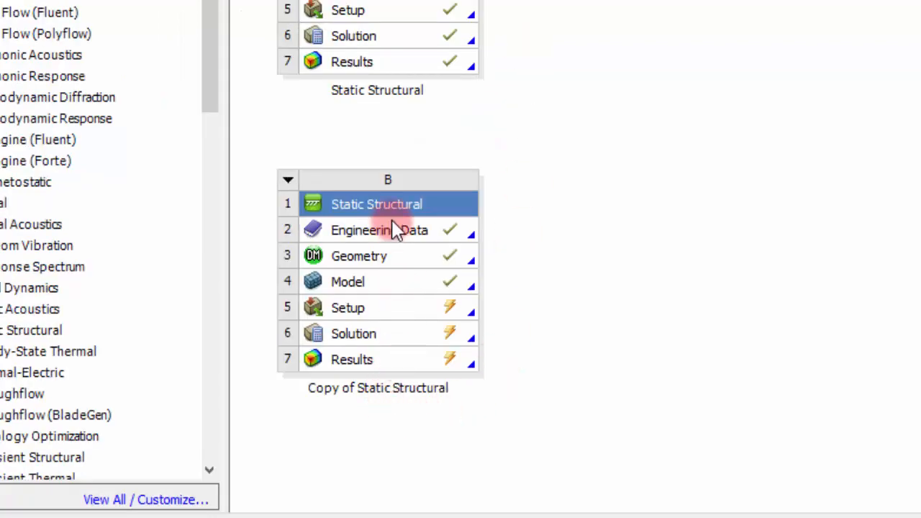
pyautogui.click(379, 229)
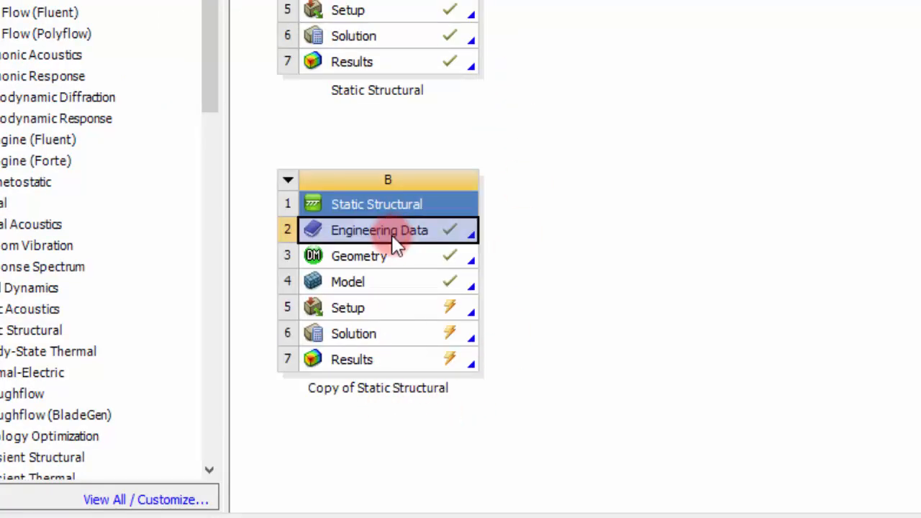
pyautogui.click(358, 257)
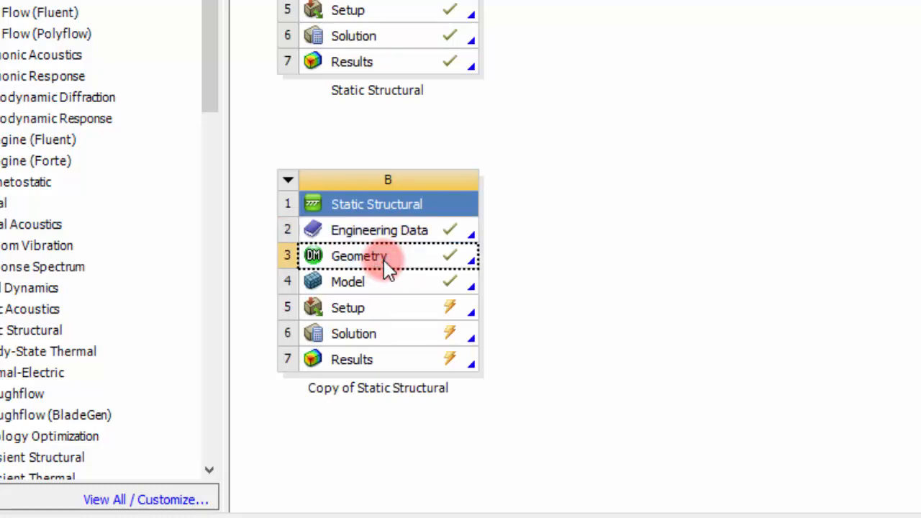
pyautogui.doubleClick(359, 256)
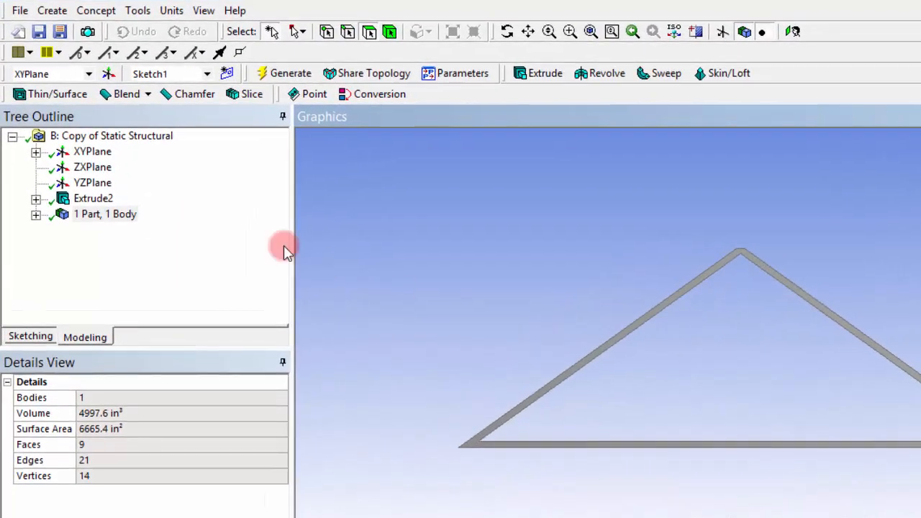
# Step: Expand Extrude2 and show Sketch1's Details View
pyautogui.click(36, 198)
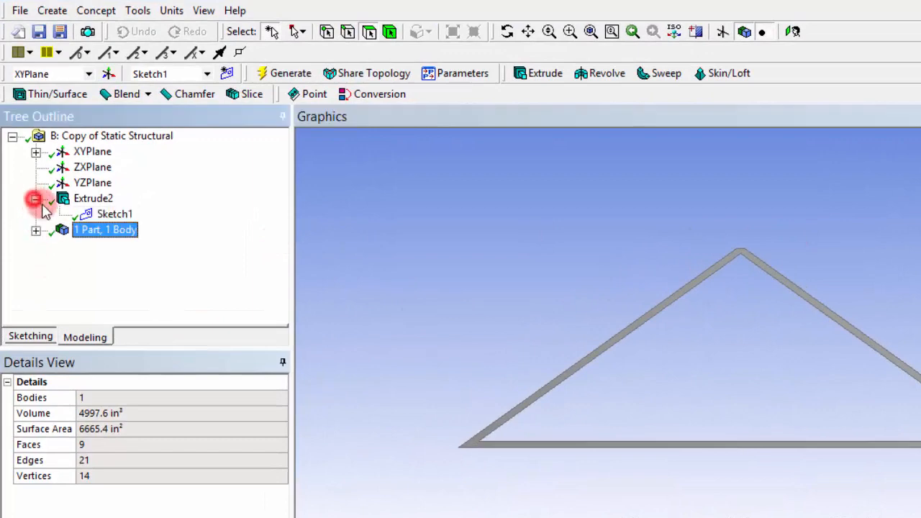
pyautogui.click(114, 213)
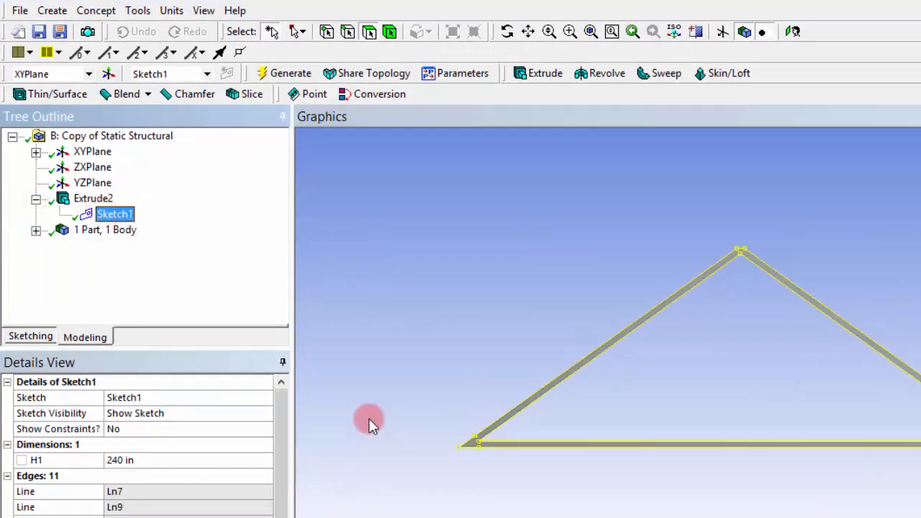
pyautogui.click(30, 337)
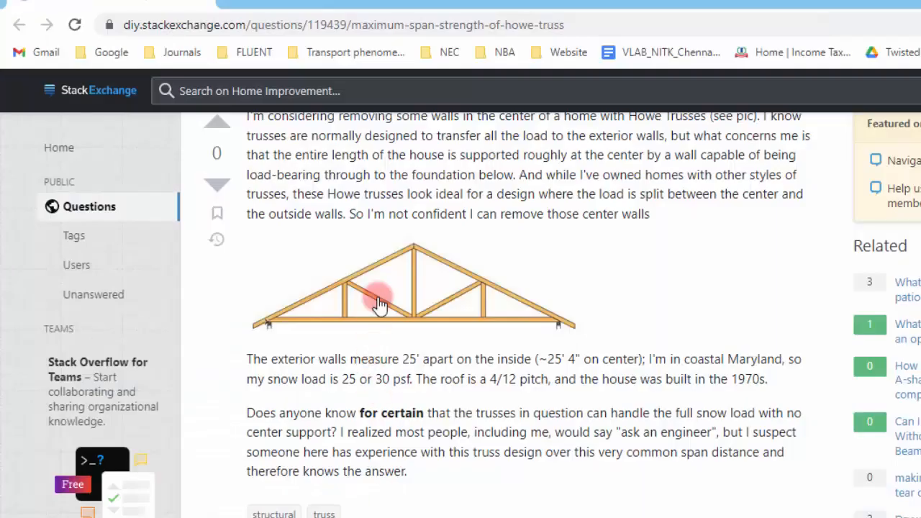
# Step: Scroll through the Howe truss diagram on Stack Exchange, then return to Workbench
pyautogui.scroll(3)
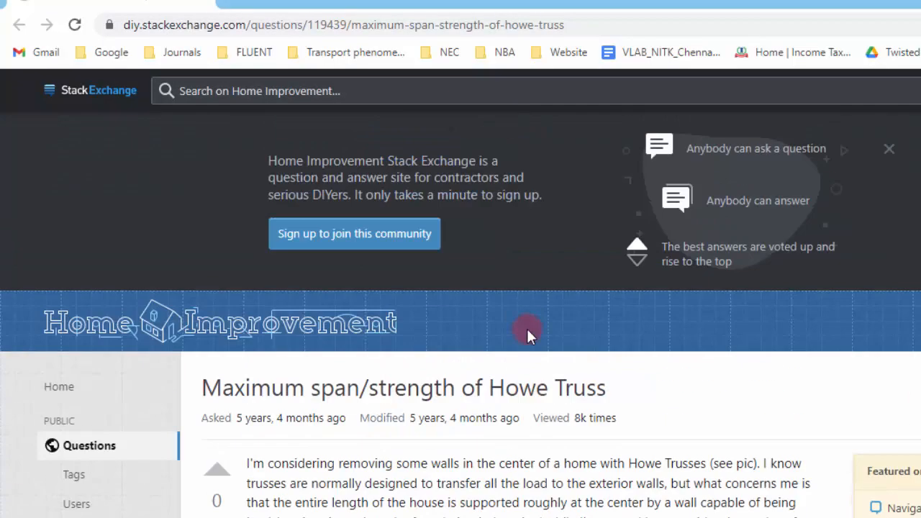
pyautogui.scroll(-3)
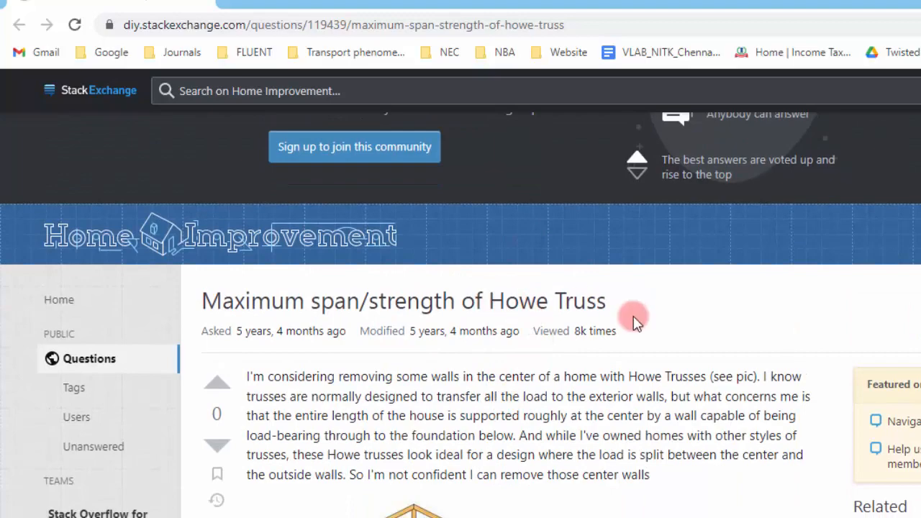
pyautogui.scroll(-3)
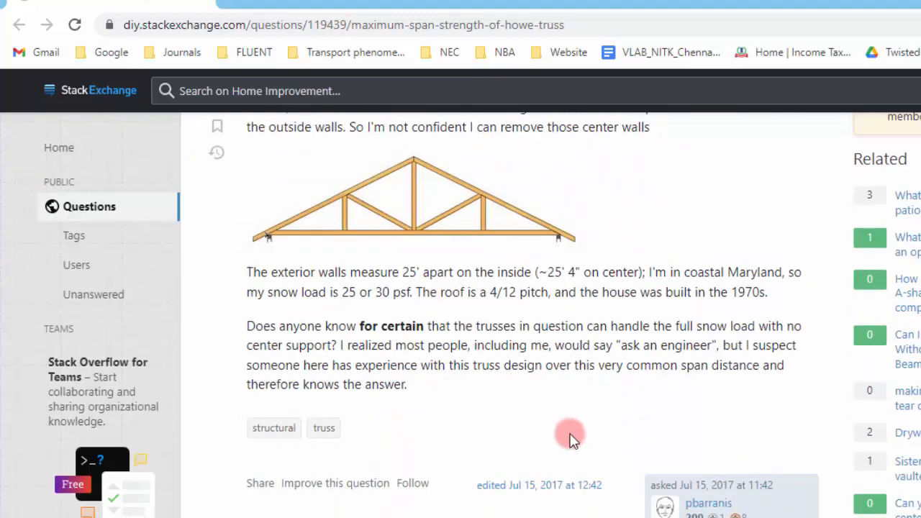
pyautogui.press('alt+tab')
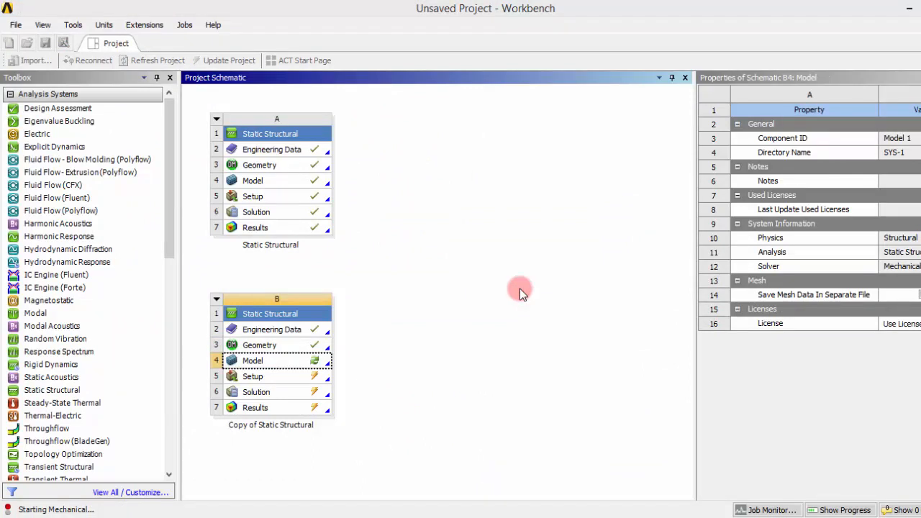
# Step: Open system B's model in Mechanical and mesh the Howe truss at 5.0 cm
pyautogui.doubleClick(252, 361)
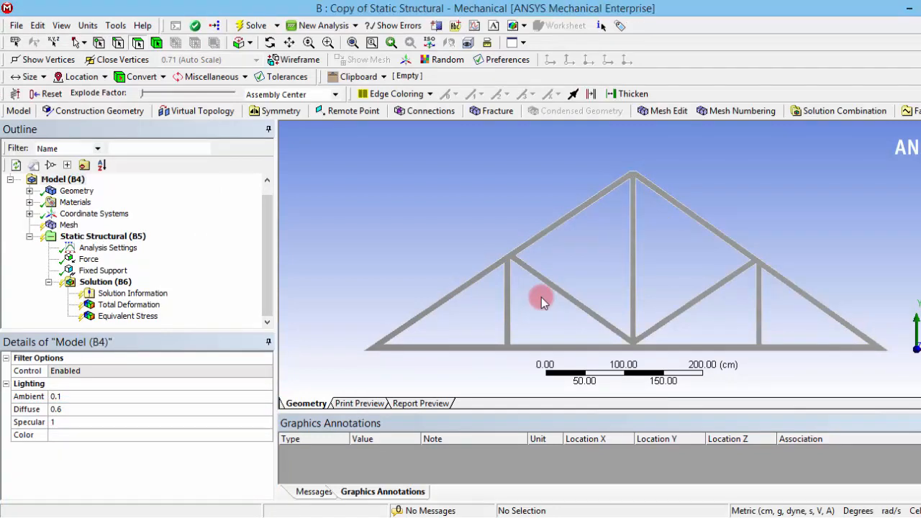
pyautogui.moveTo(514, 194)
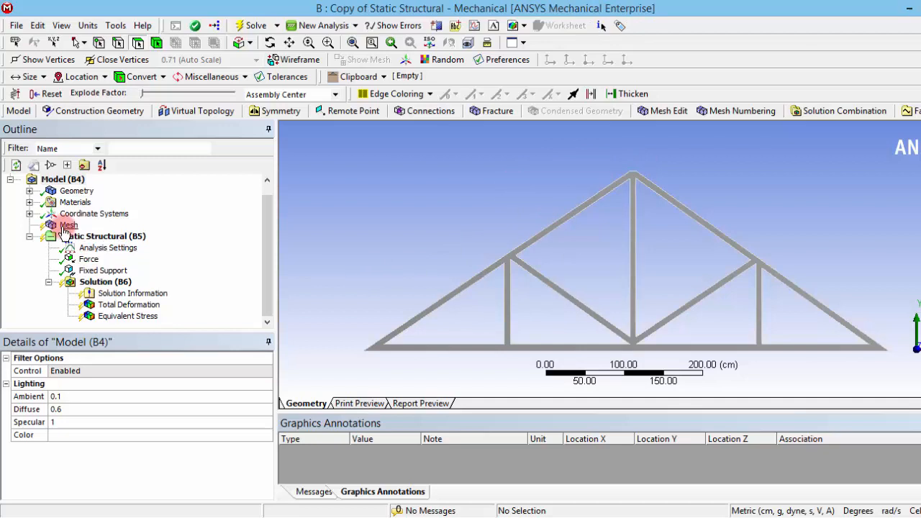
pyautogui.click(69, 225)
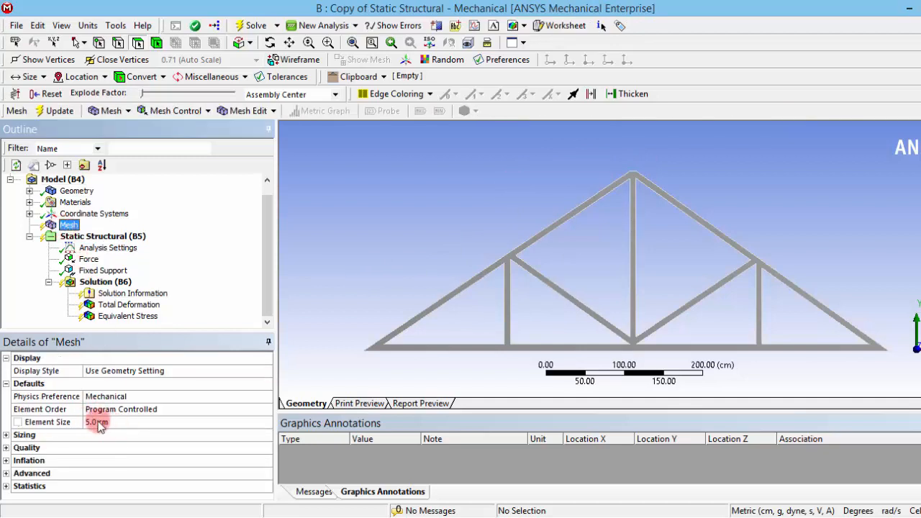
pyautogui.tripleClick(97, 422)
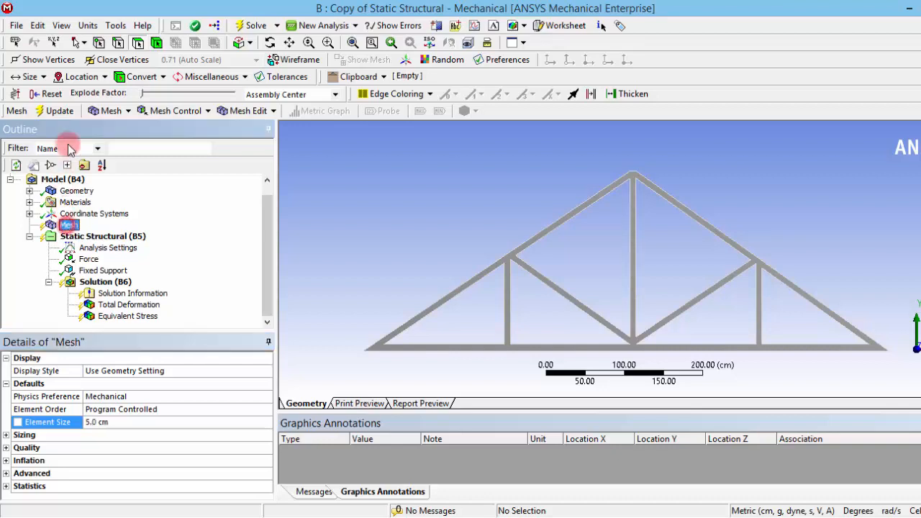
pyautogui.click(54, 110)
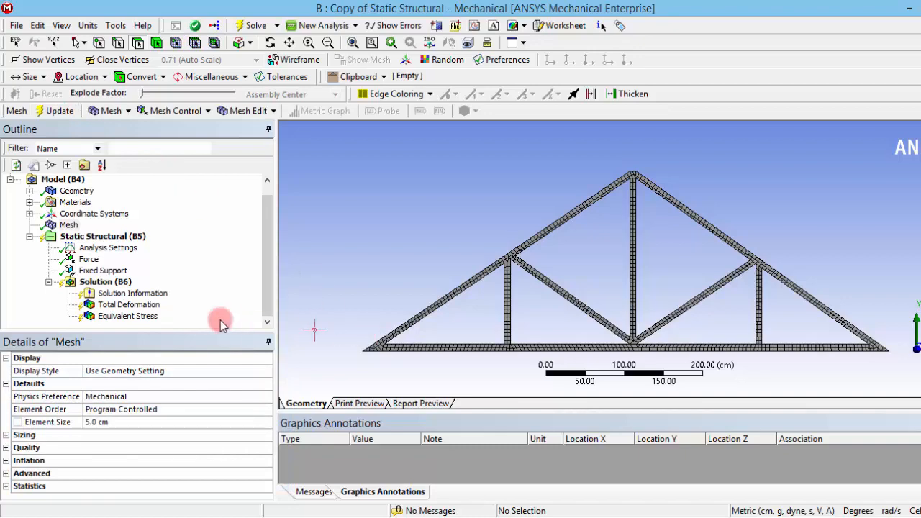
pyautogui.click(89, 259)
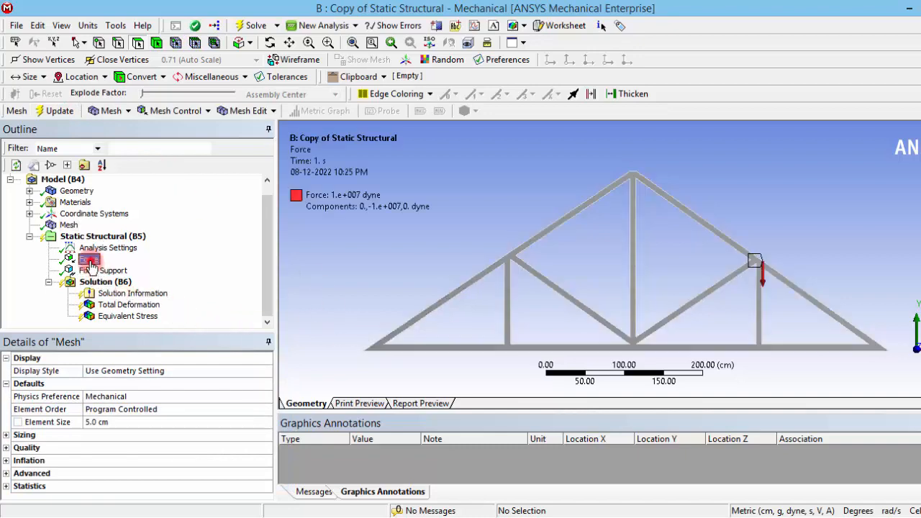
pyautogui.click(89, 258)
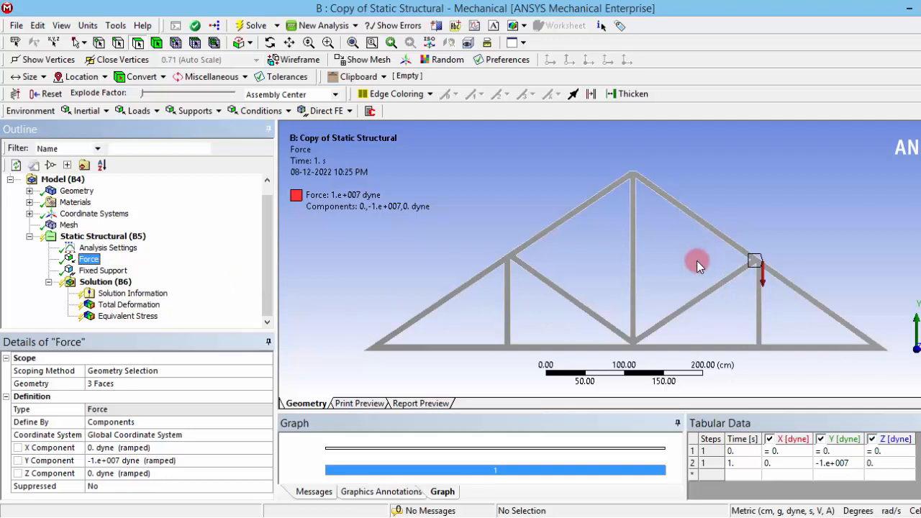
pyautogui.moveTo(699, 262); pyautogui.dragTo(659, 241)
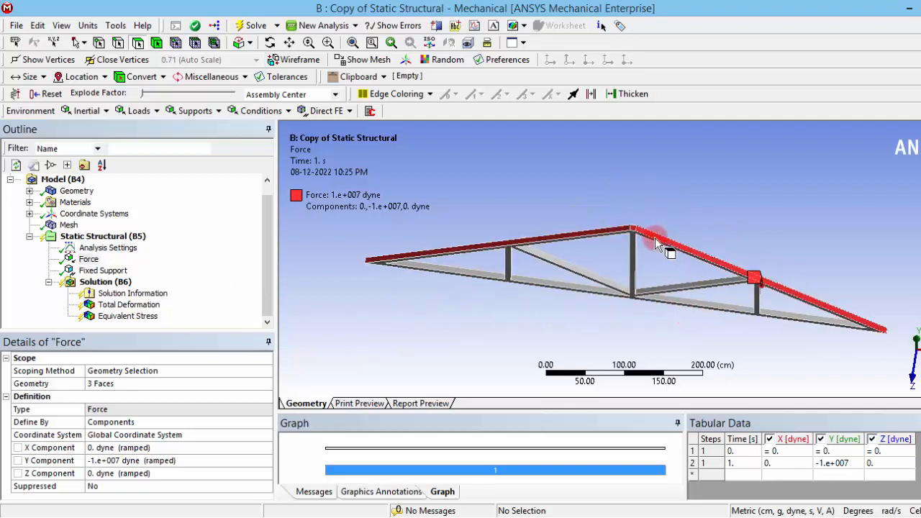
pyautogui.moveTo(730, 285)
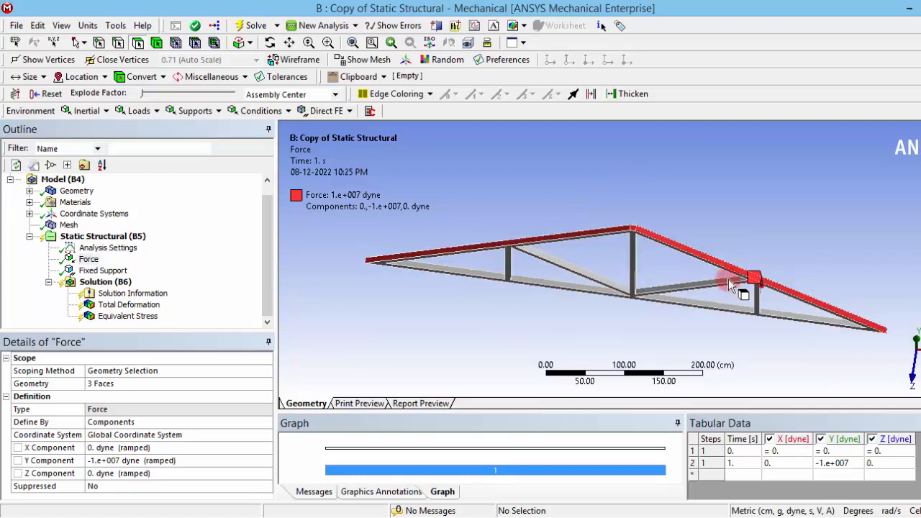
pyautogui.moveTo(731, 284); pyautogui.dragTo(691, 217)
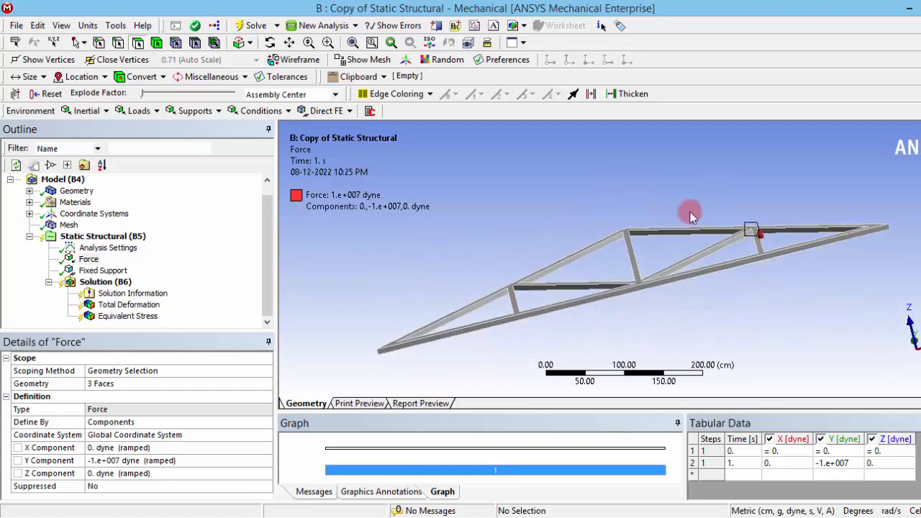
pyautogui.click(103, 269)
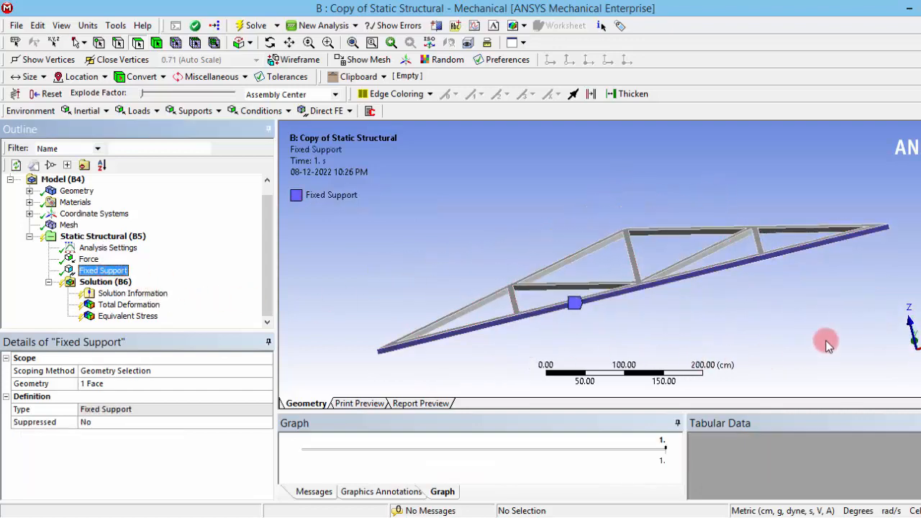
pyautogui.moveTo(305, 254)
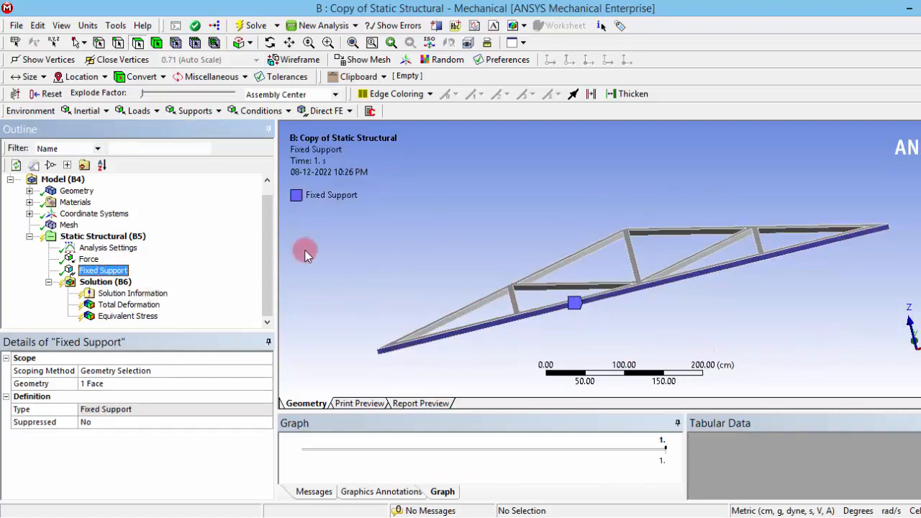
pyautogui.click(106, 282)
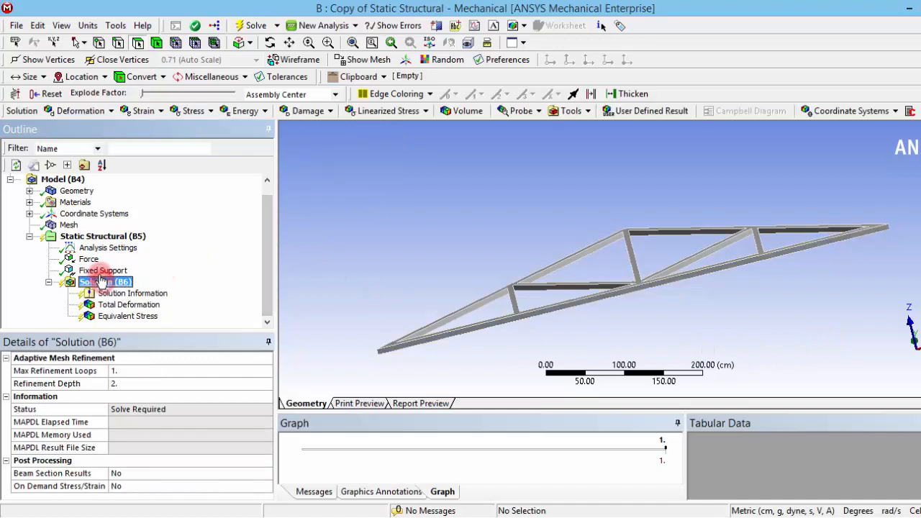
pyautogui.rightClick(104, 281)
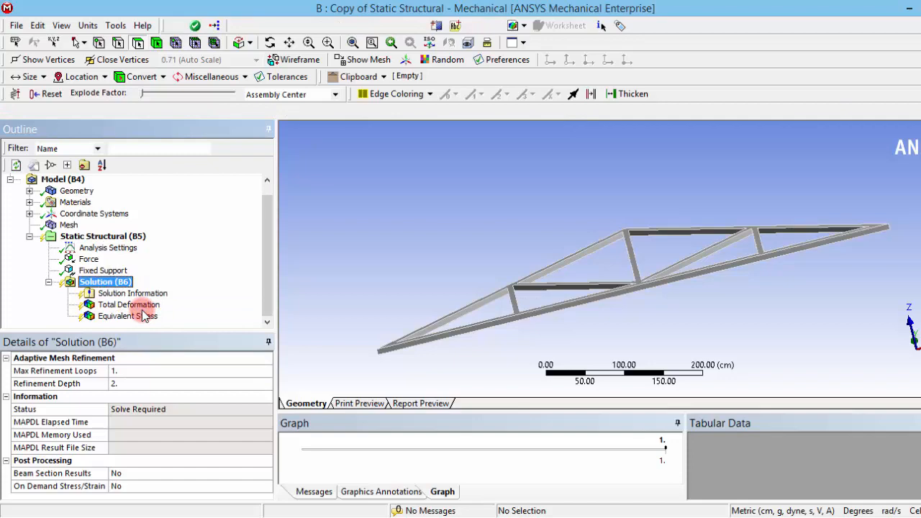
# Step: Solve the Howe truss and view deformation (6.9157e-5 cm) and stress (3.5281e5) results
pyautogui.click(128, 304)
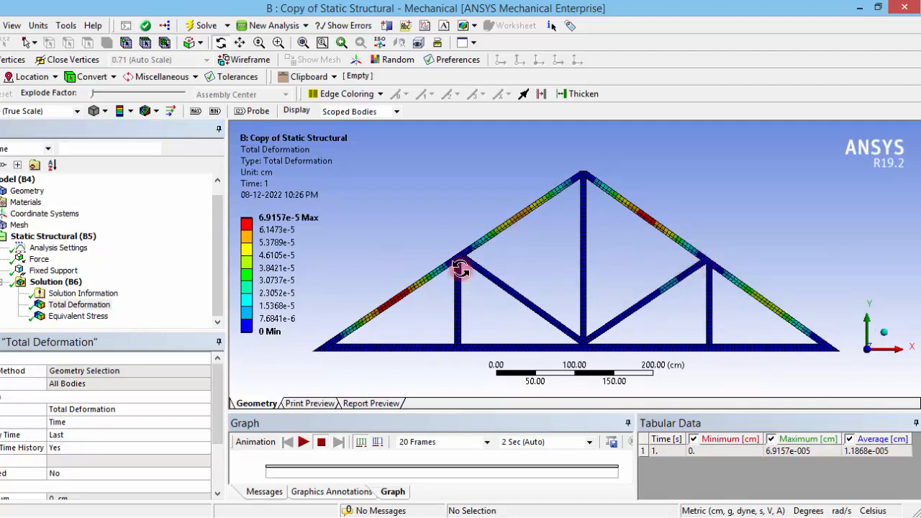
pyautogui.moveTo(461, 270); pyautogui.dragTo(727, 275)
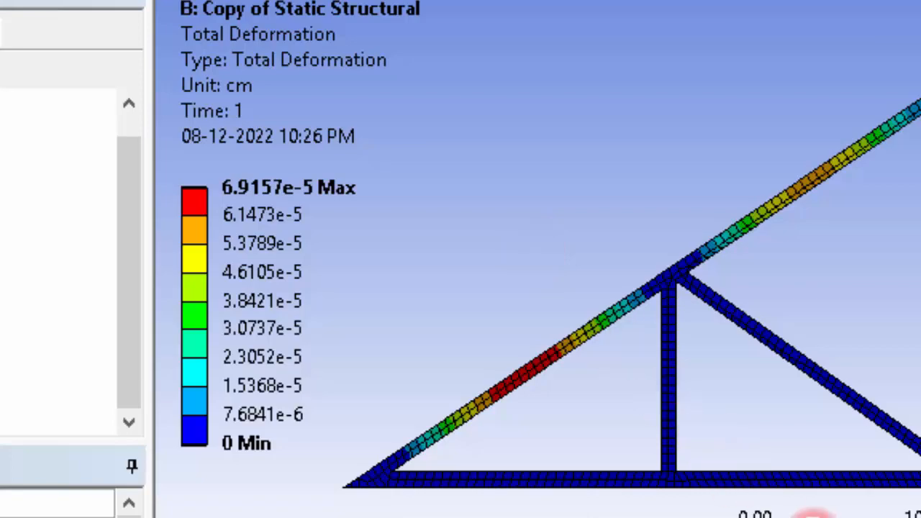
pyautogui.click(68, 316)
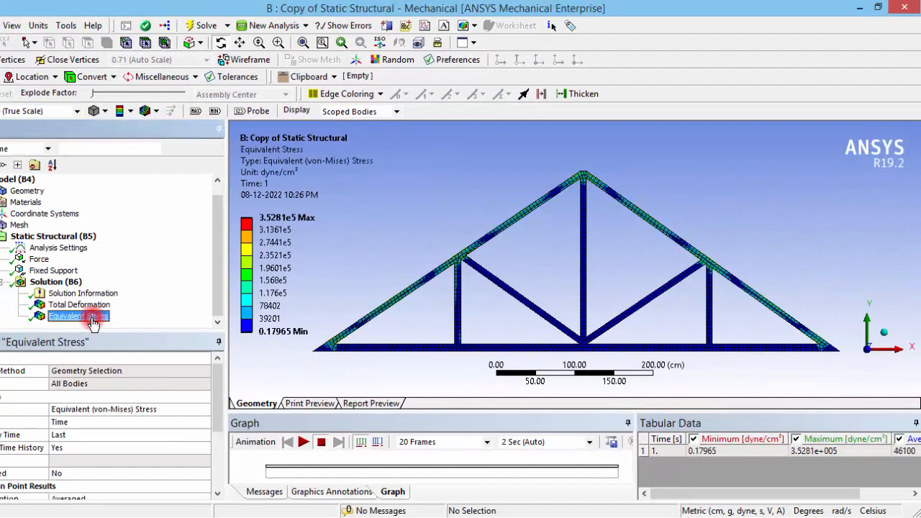